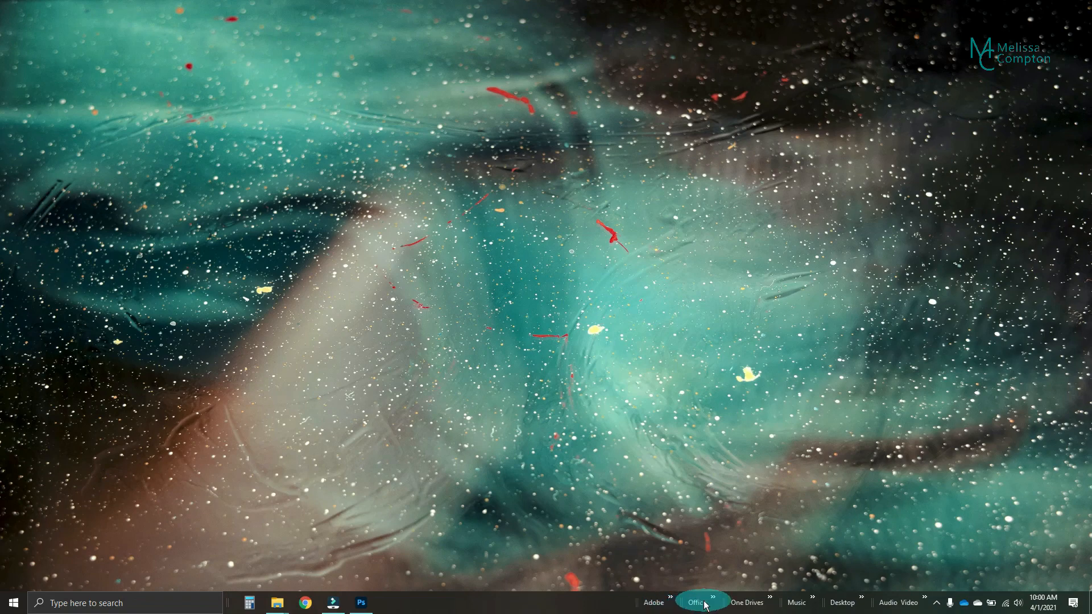
mouse_move(841, 603)
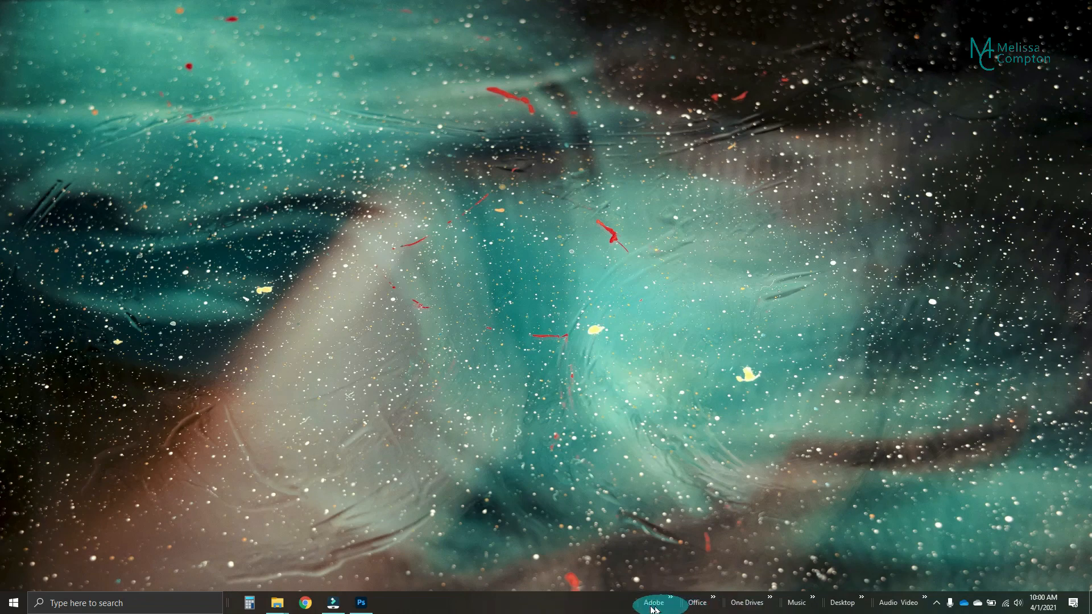
mouse_move(601, 609)
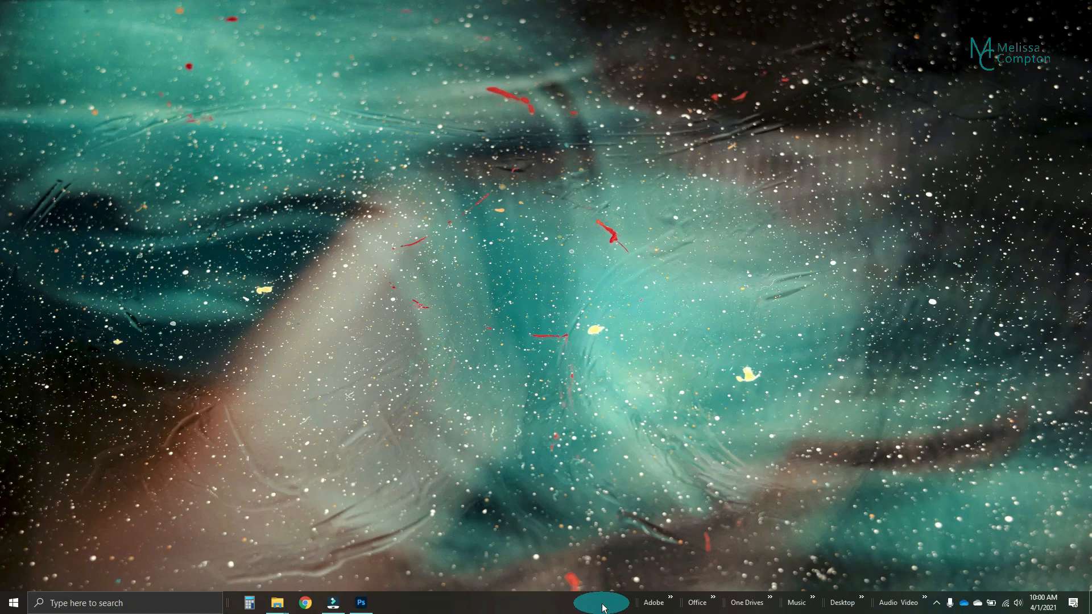
mouse_move(277, 603)
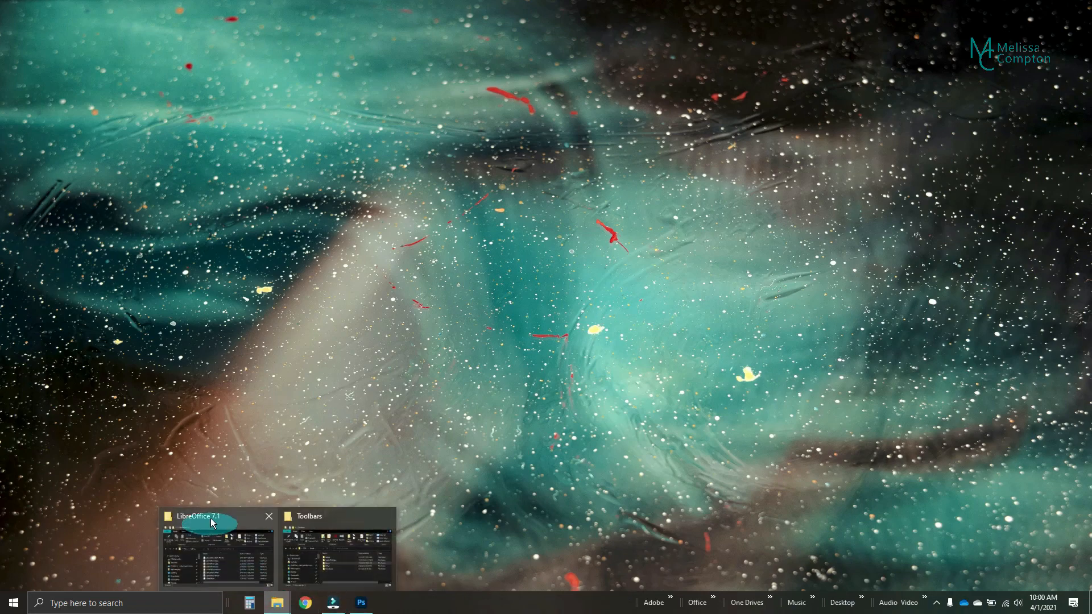
- Bring the LibreOffice 7.1 shortcuts window forward beside the Toolbars folder
left_click(203, 522)
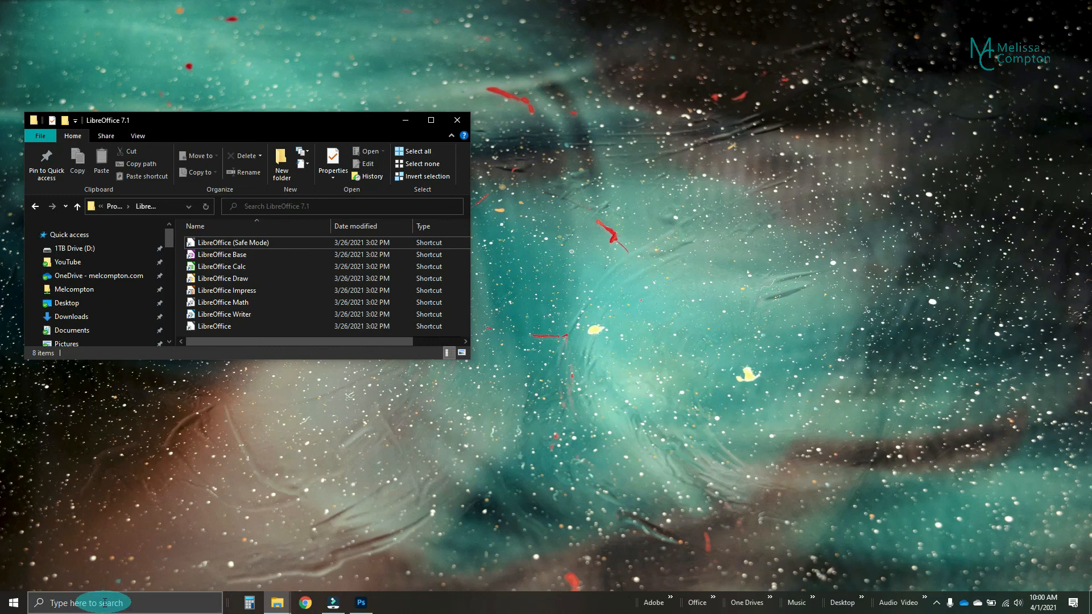
type("libreOffice Cal")
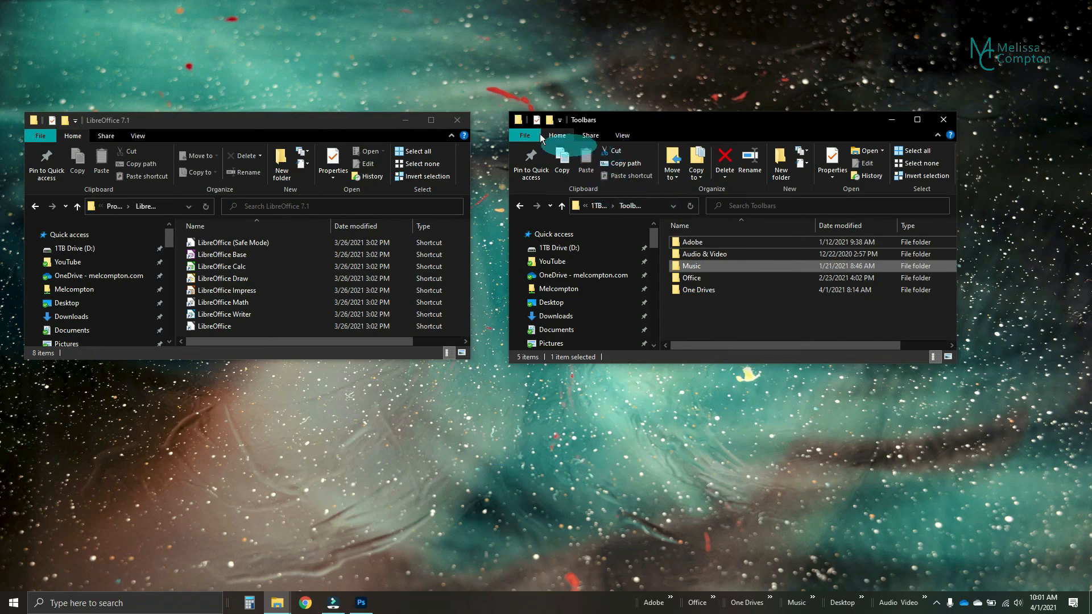
- Create a folder named LibreOffice inside Toolbars and open it
left_click(780, 162)
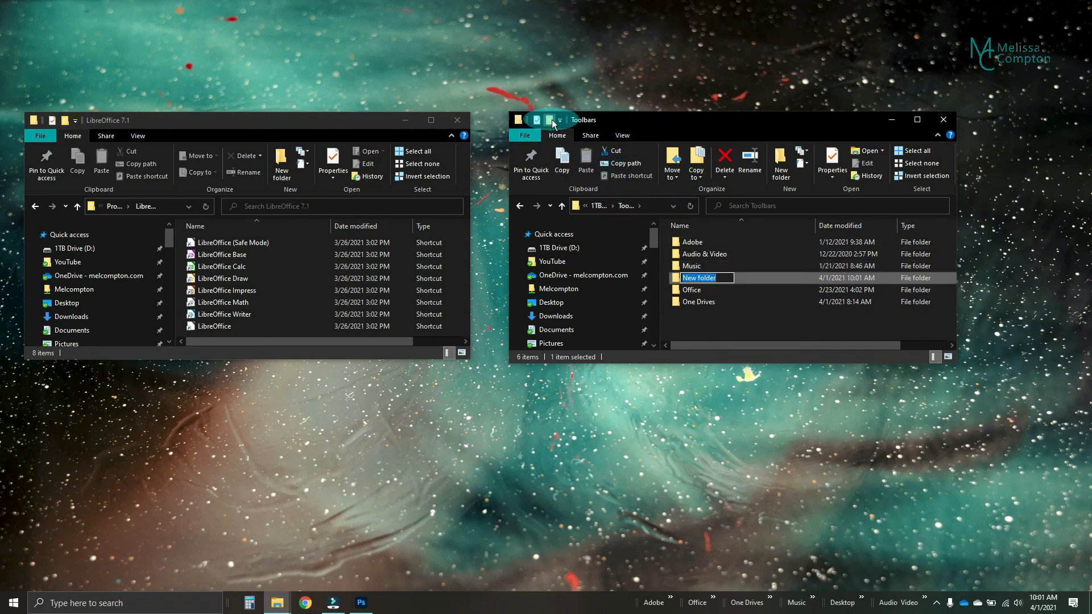
type("LibreOffice")
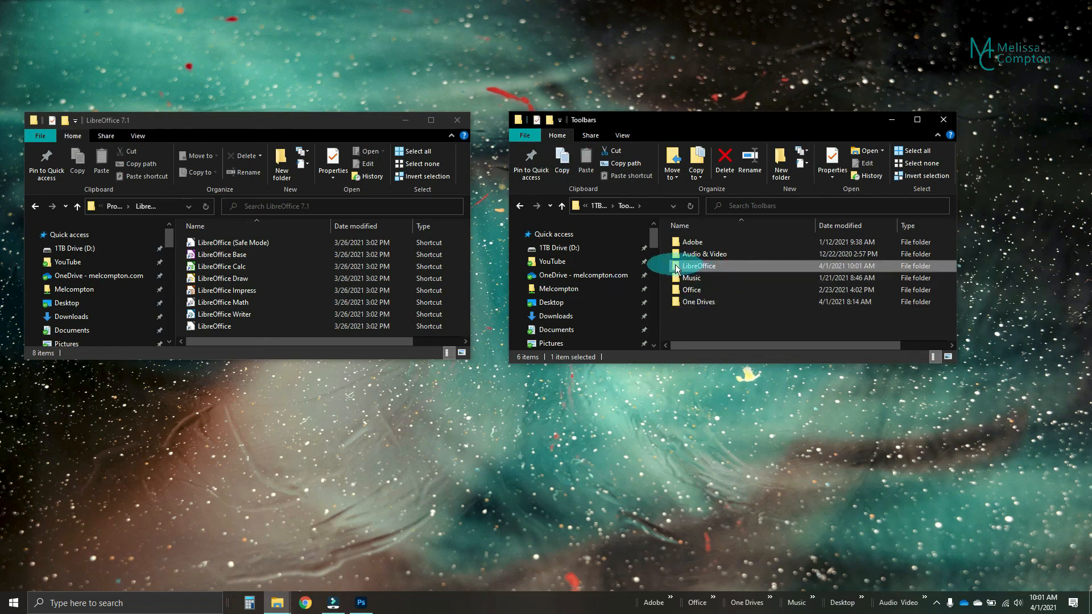
double_click(699, 267)
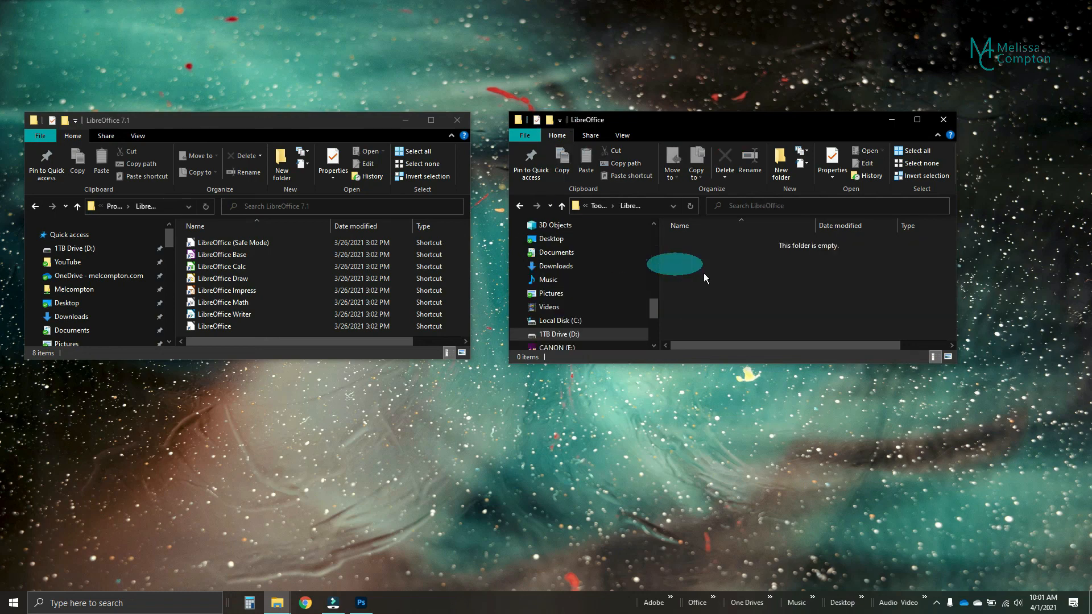
mouse_move(556, 252)
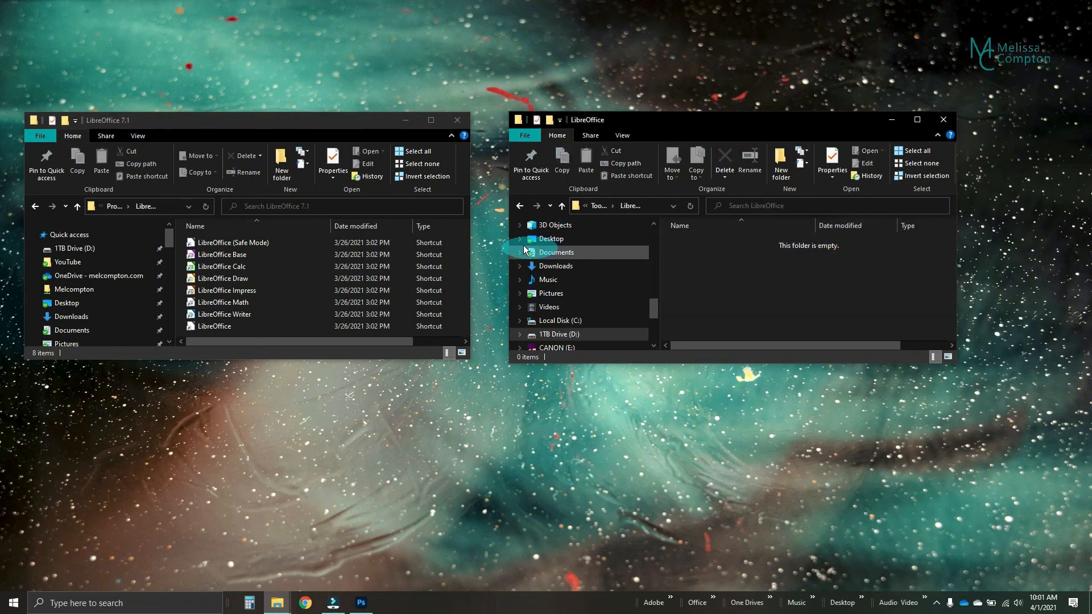
- Click among the shortcuts in the LibreOffice 7.1 window
left_click(233, 242)
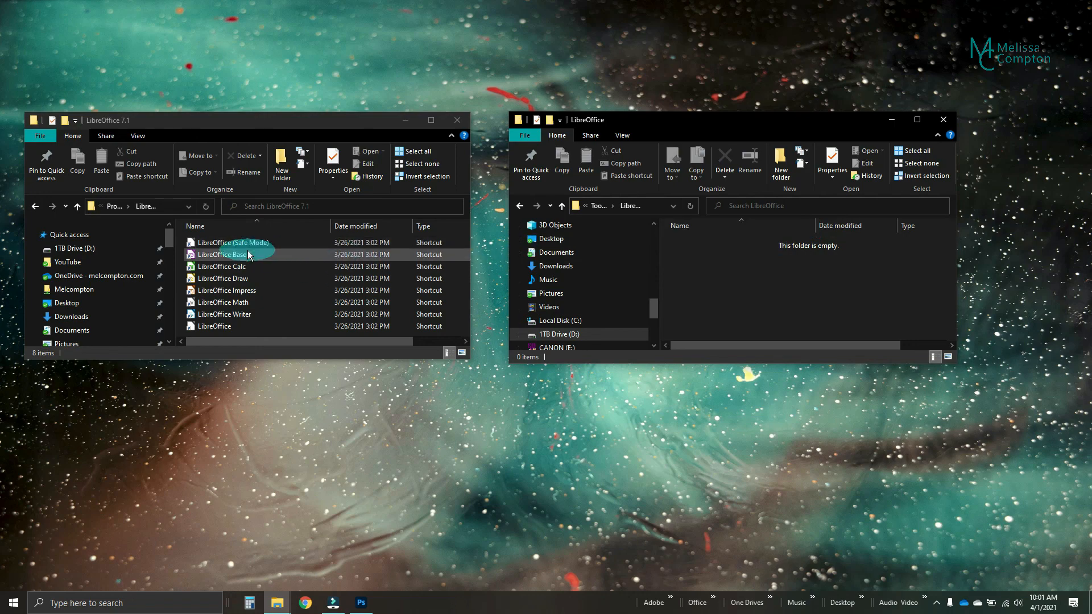
left_click(233, 242)
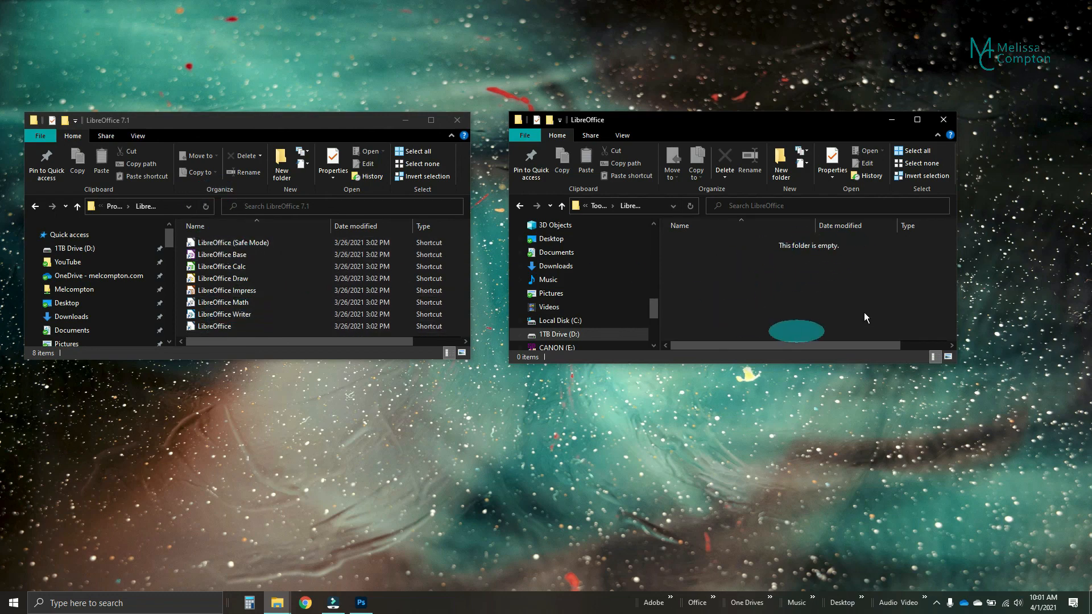
left_click(223, 254)
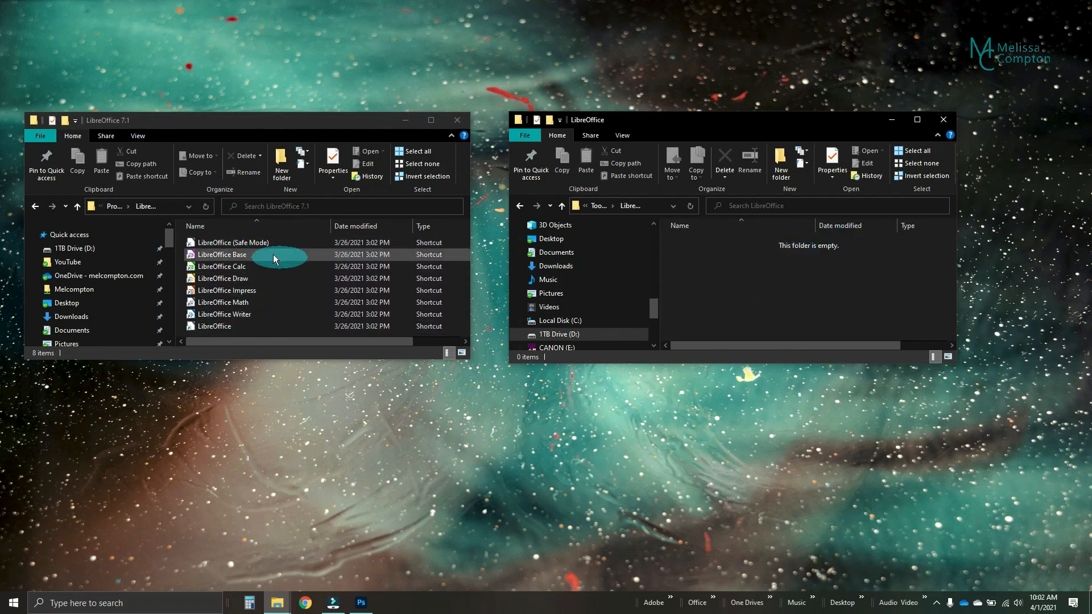
left_click(225, 314)
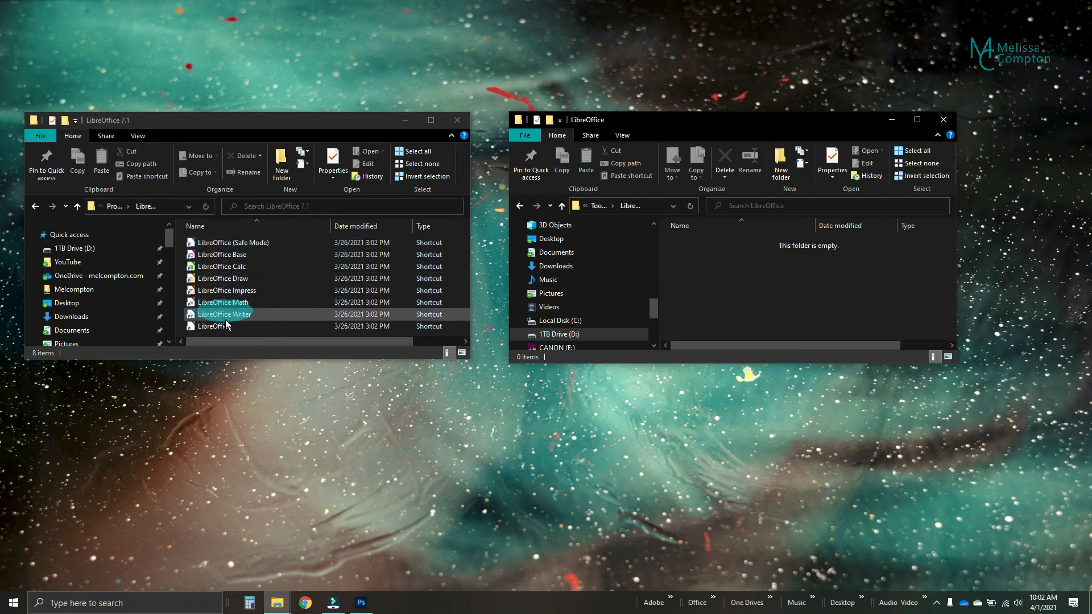
left_click(223, 254)
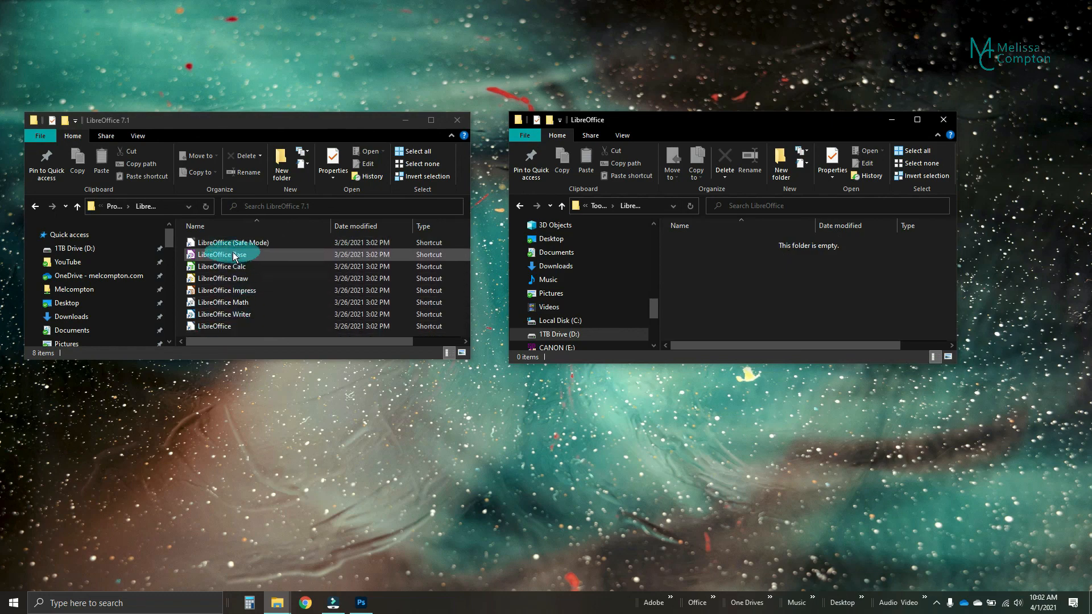
left_click(221, 254)
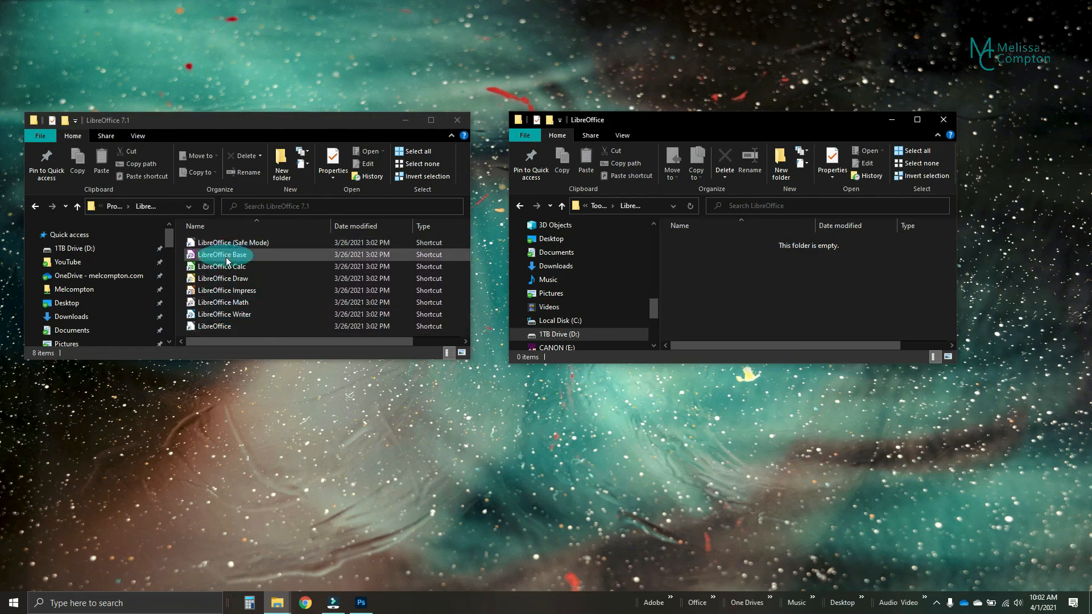
- Copy the Base-through-Writer shortcut selection into the LibreOffice folder, then deselect
left_click(221, 255)
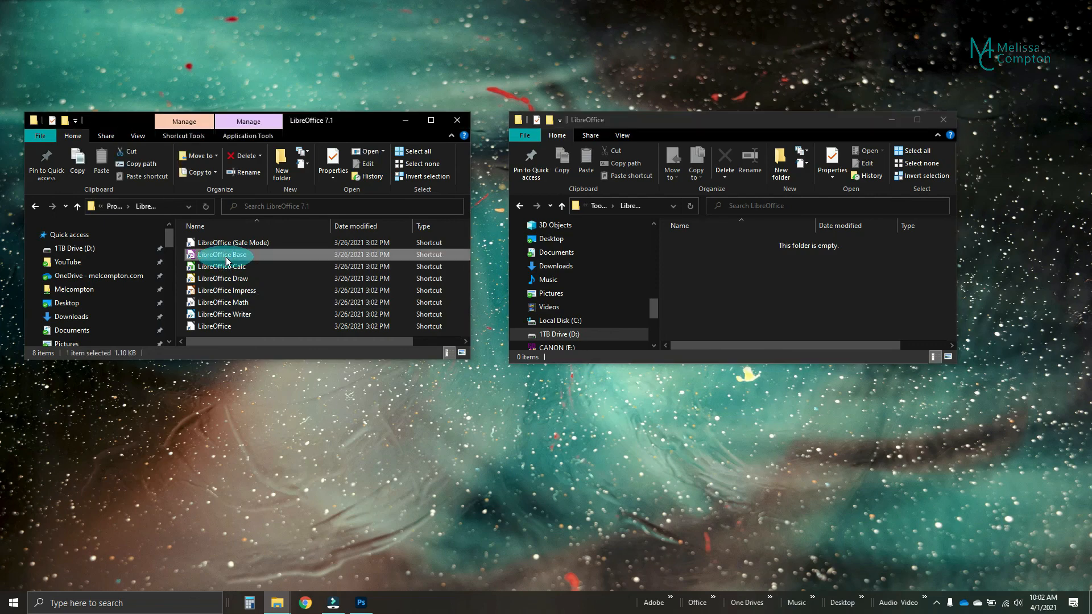
left_click(224, 302)
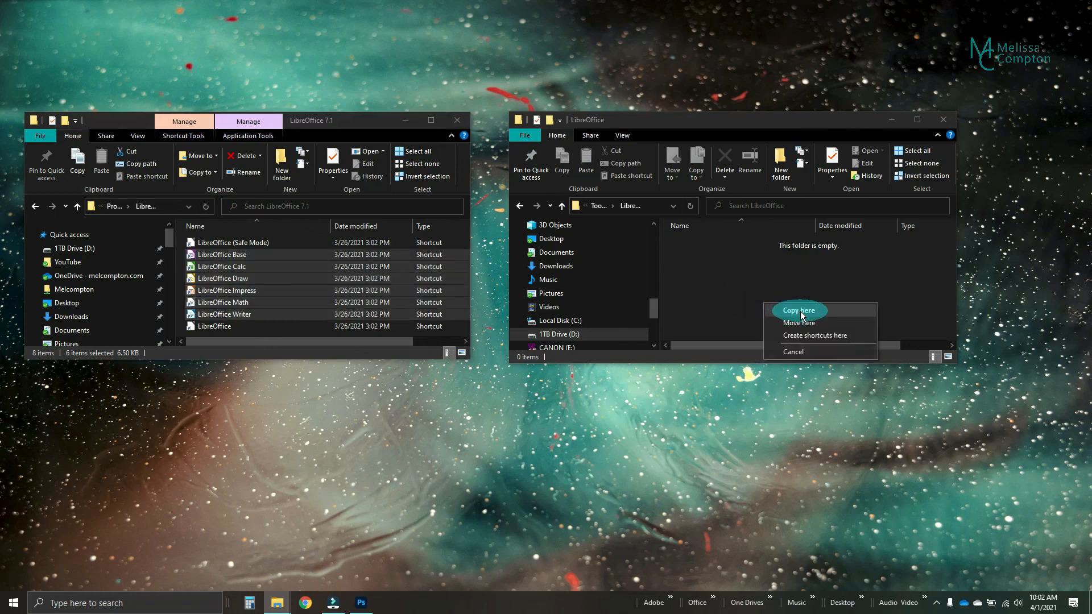
left_click(798, 311)
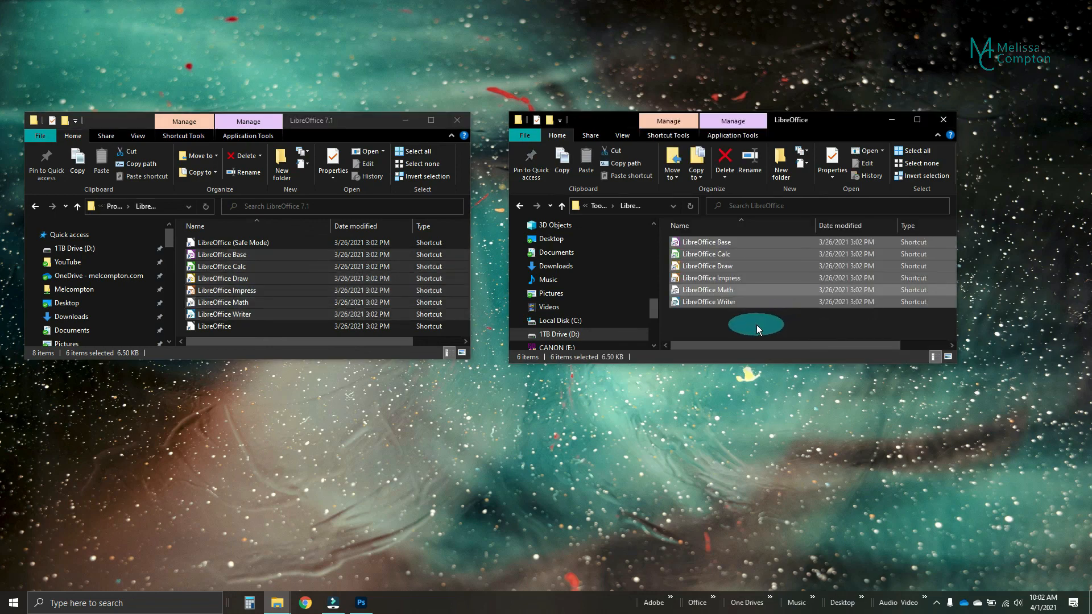
left_click(707, 266)
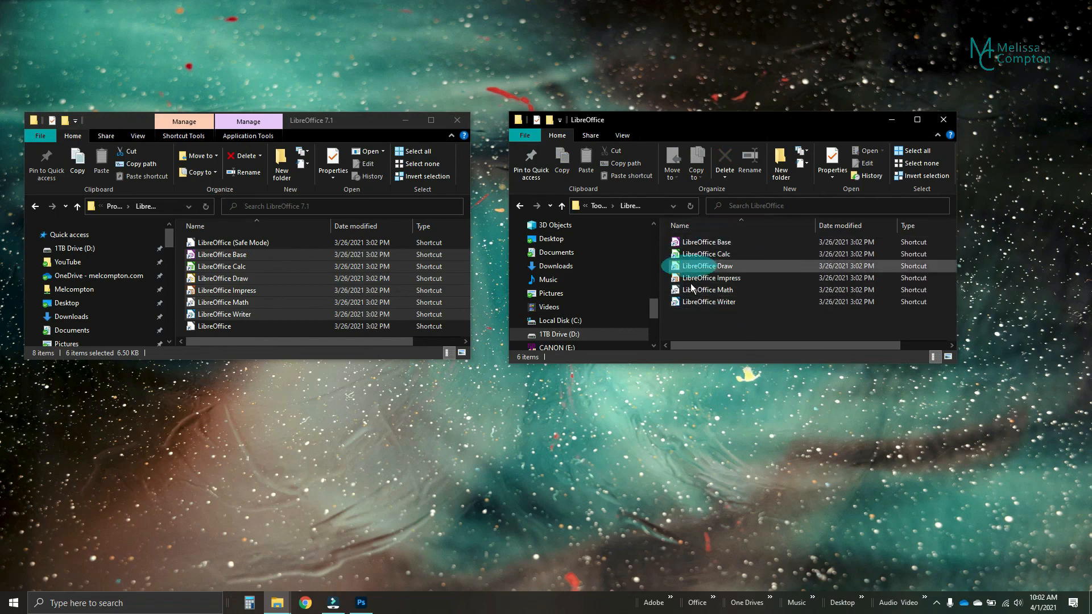
mouse_move(707, 266)
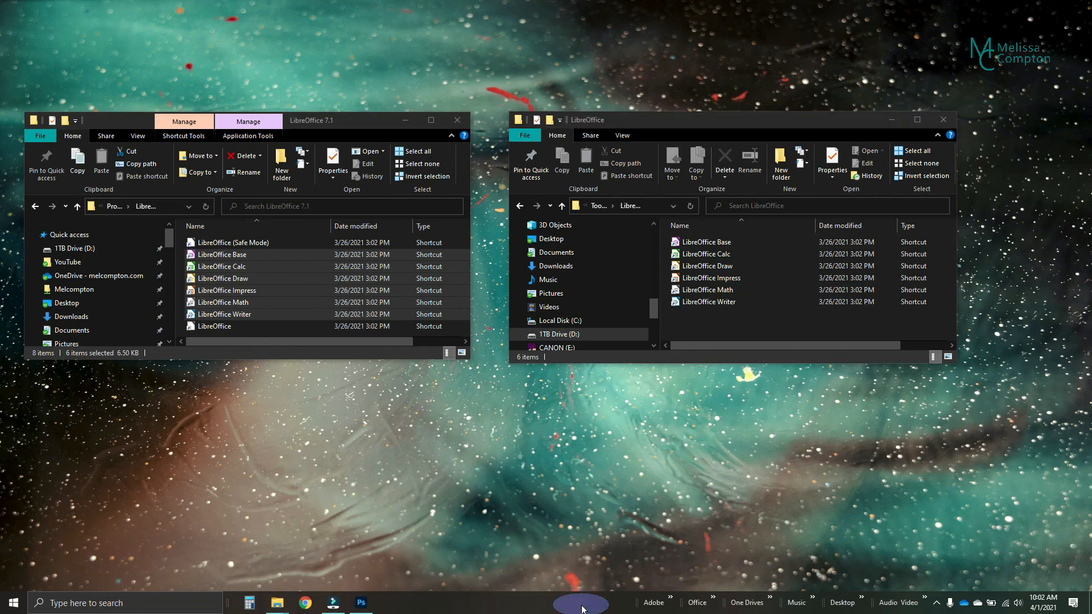
- Add 1TB Drive > Toolbars > LibreOffice as a taskbar toolbar and view its six shortcuts
right_click(581, 603)
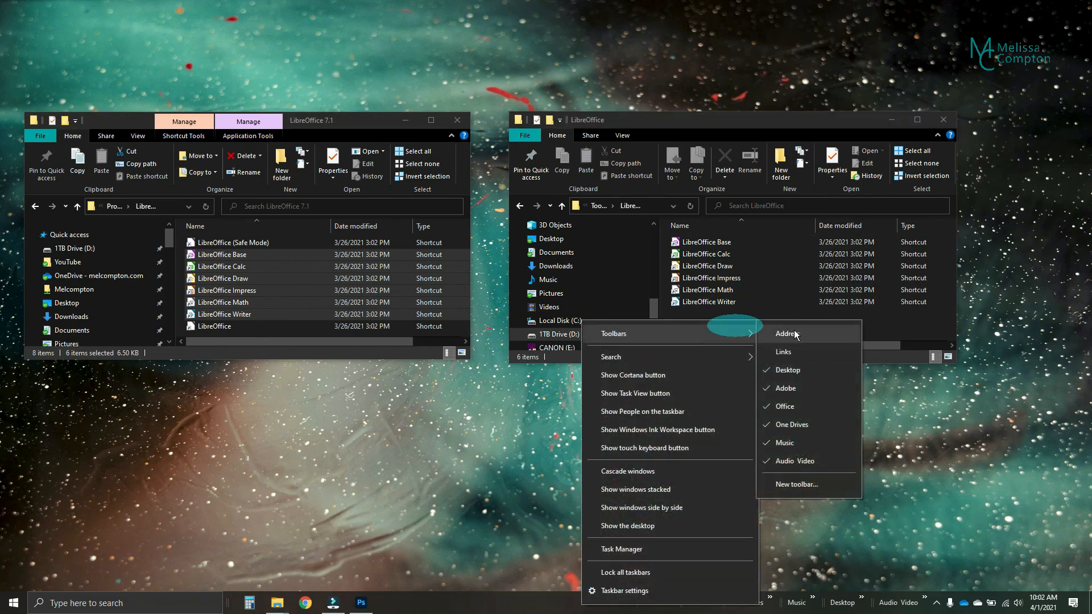
left_click(796, 484)
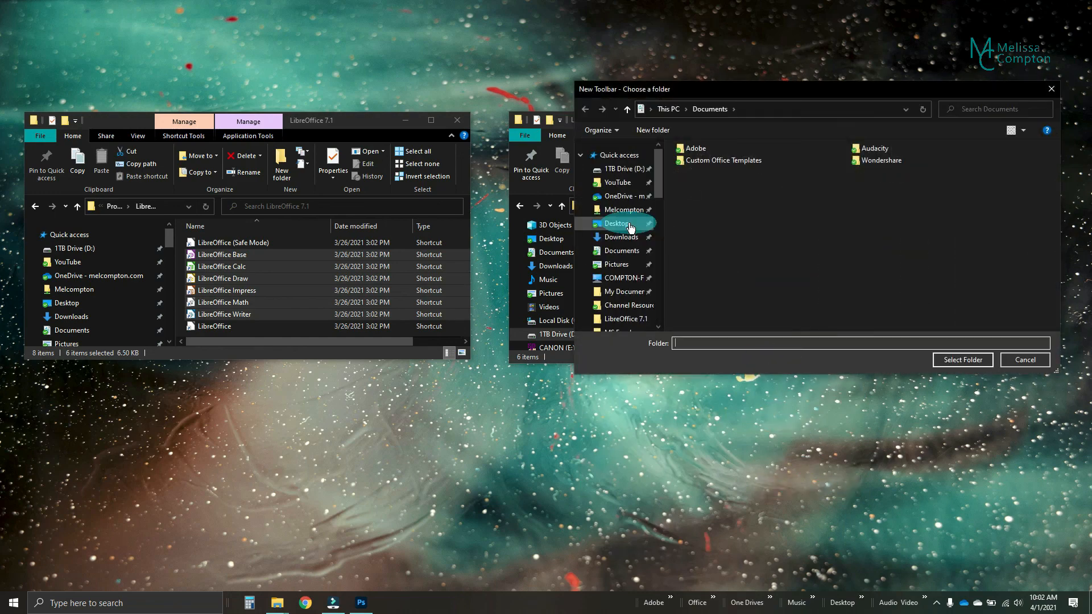
left_click(622, 169)
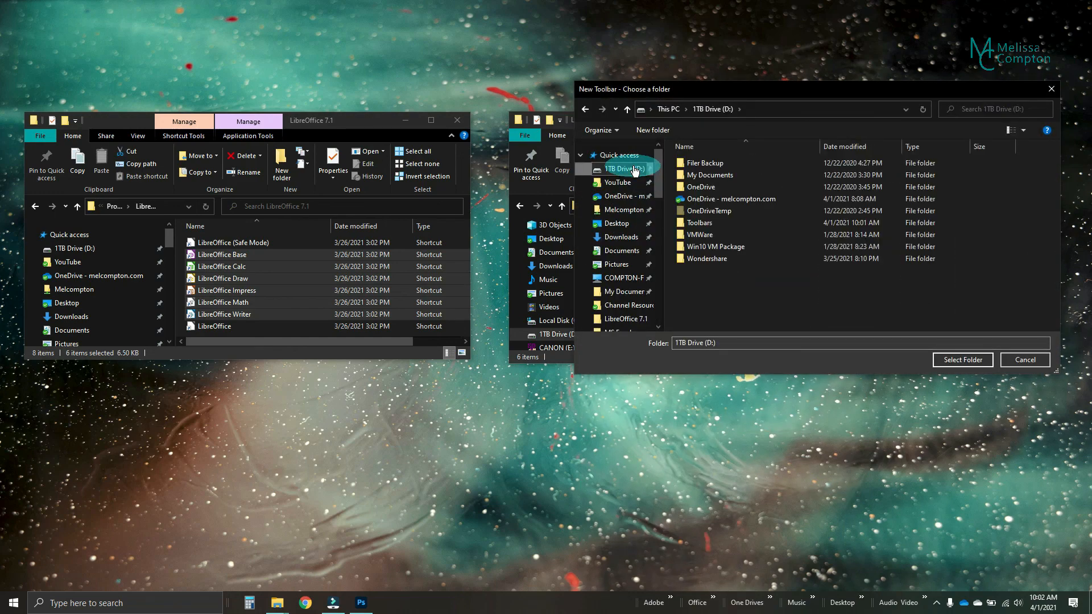
double_click(699, 222)
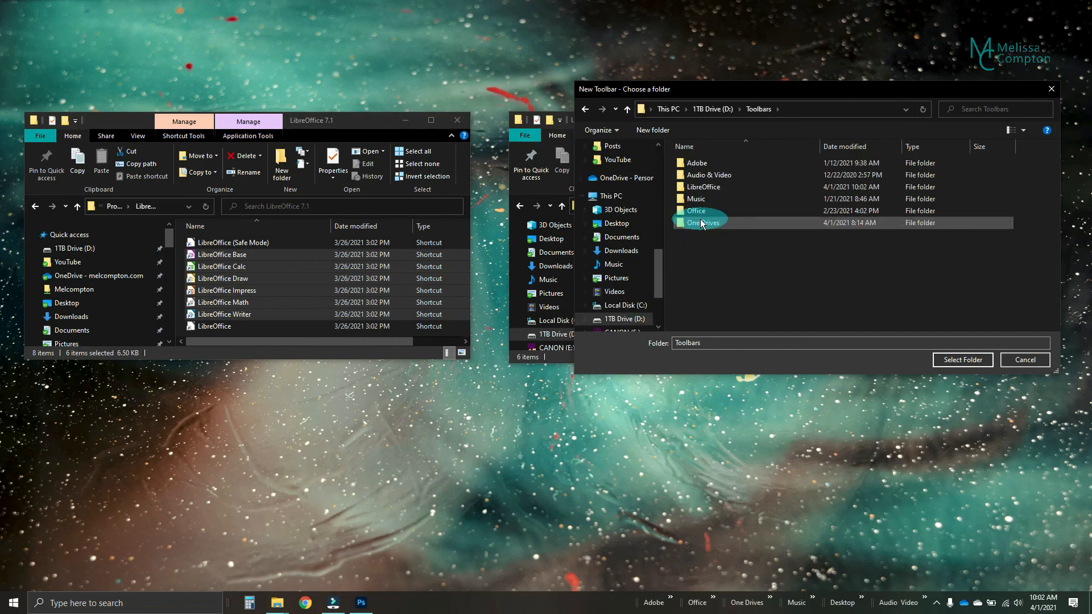
left_click(704, 187)
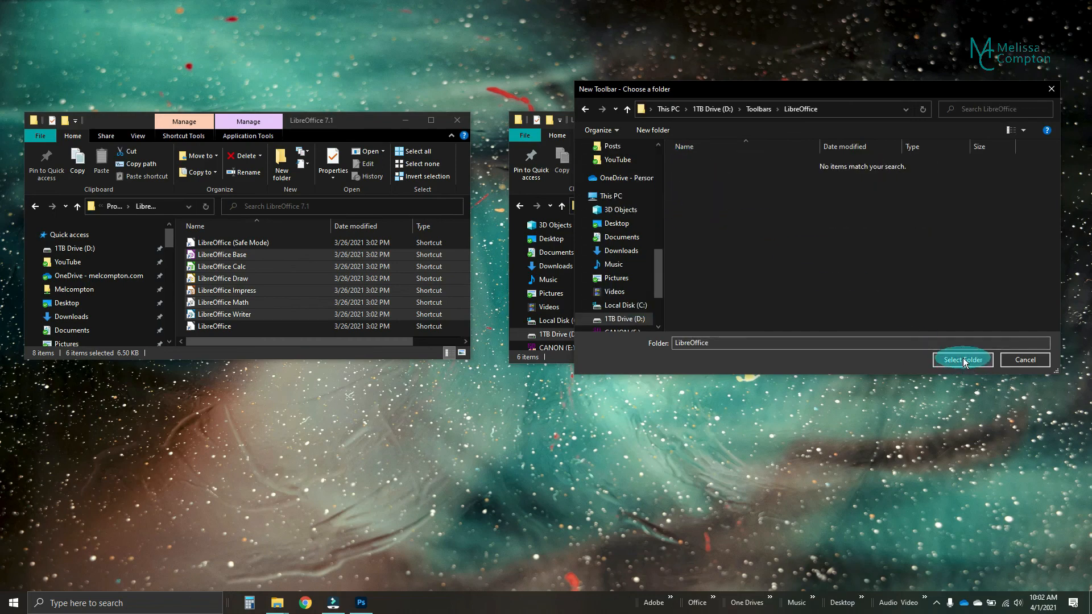
left_click(962, 360)
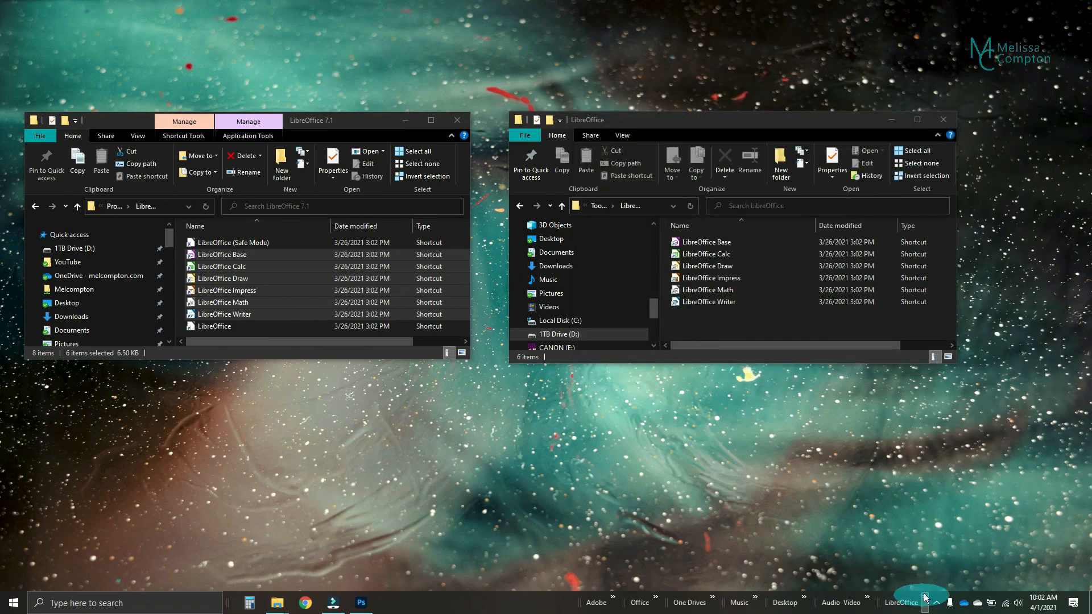
left_click(900, 603)
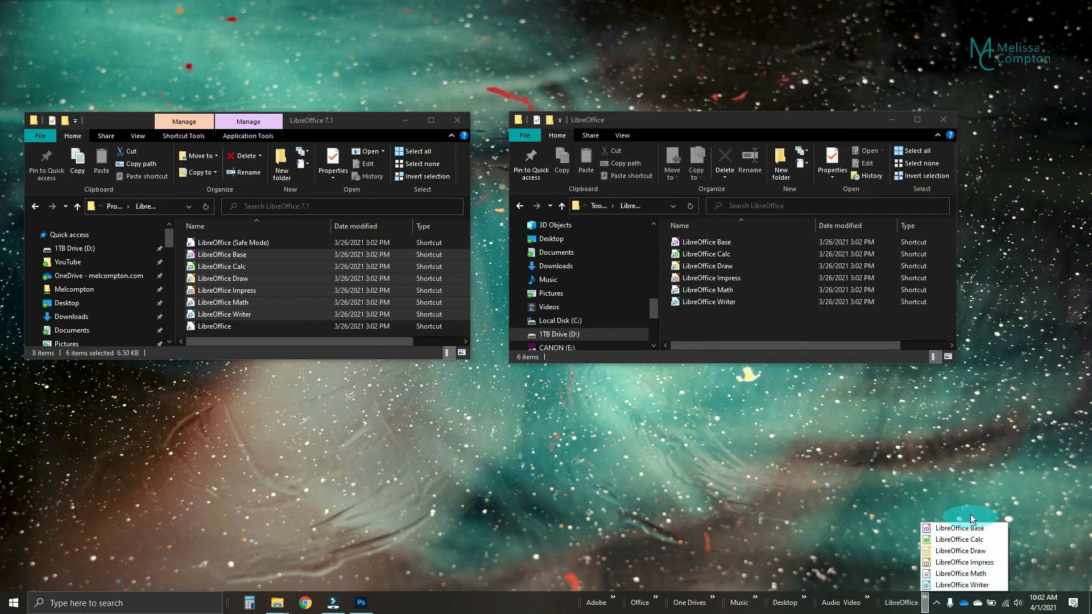
left_click(537, 603)
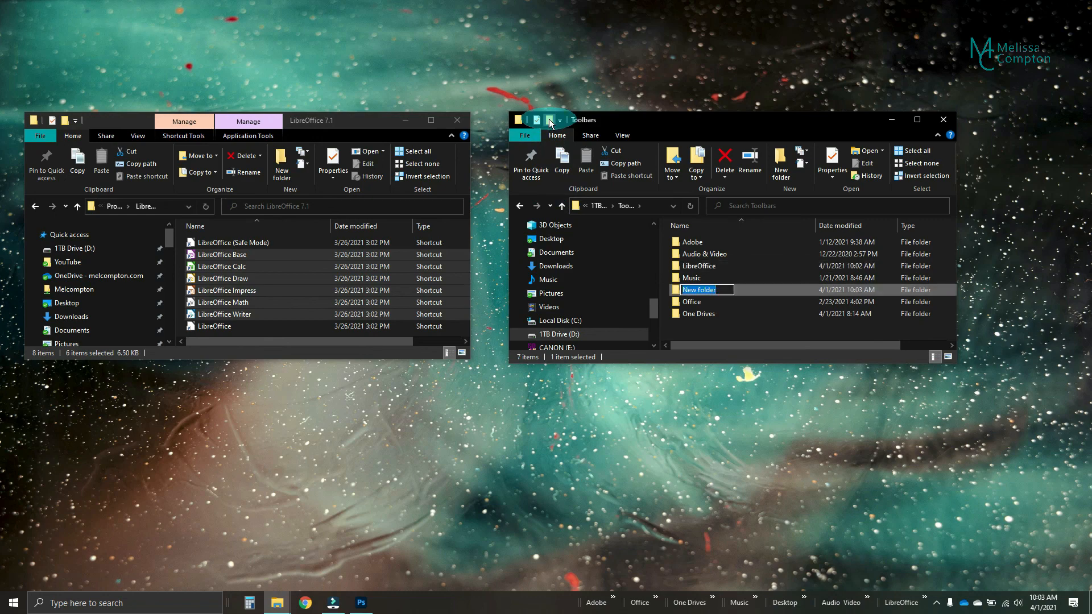
- Name the new Toolbars folder 'Google Apps' and open it
type("Google")
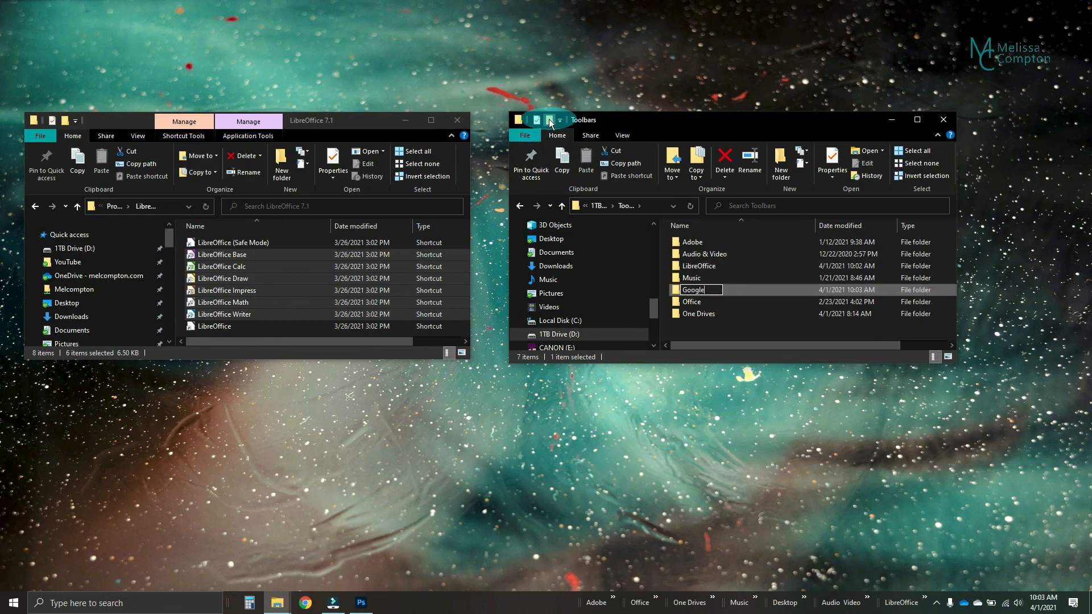
type("Apps")
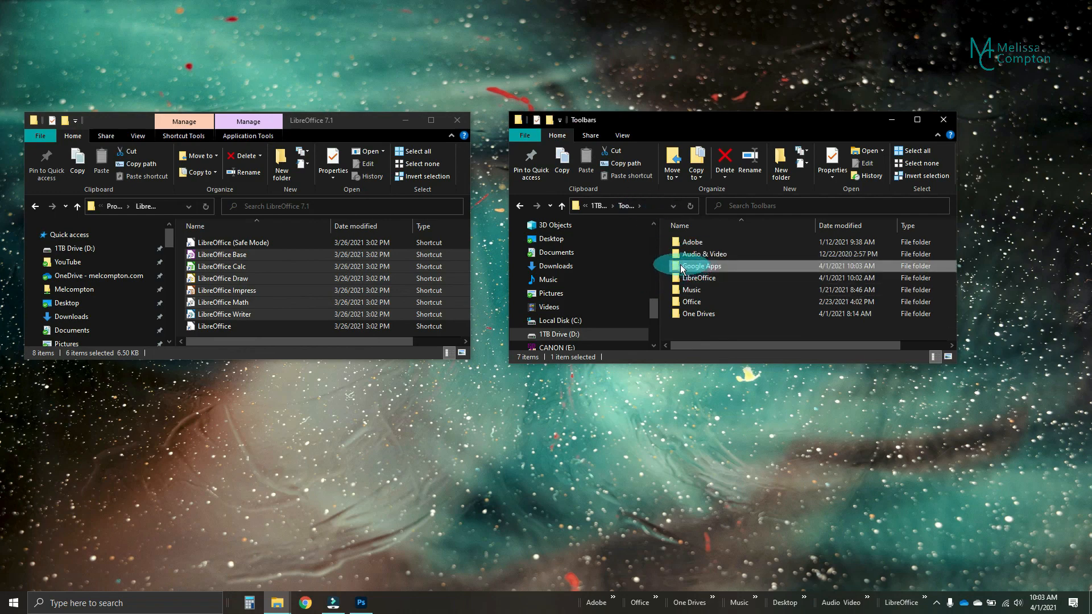
double_click(700, 266)
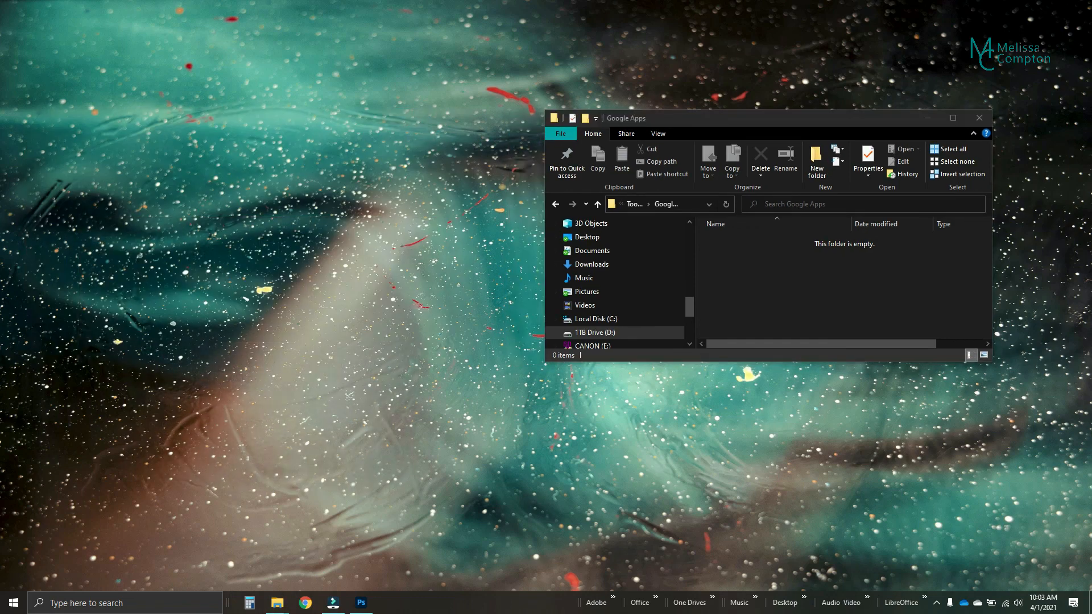
- Launch Google Chrome from the taskbar on the Google homepage
left_click(305, 603)
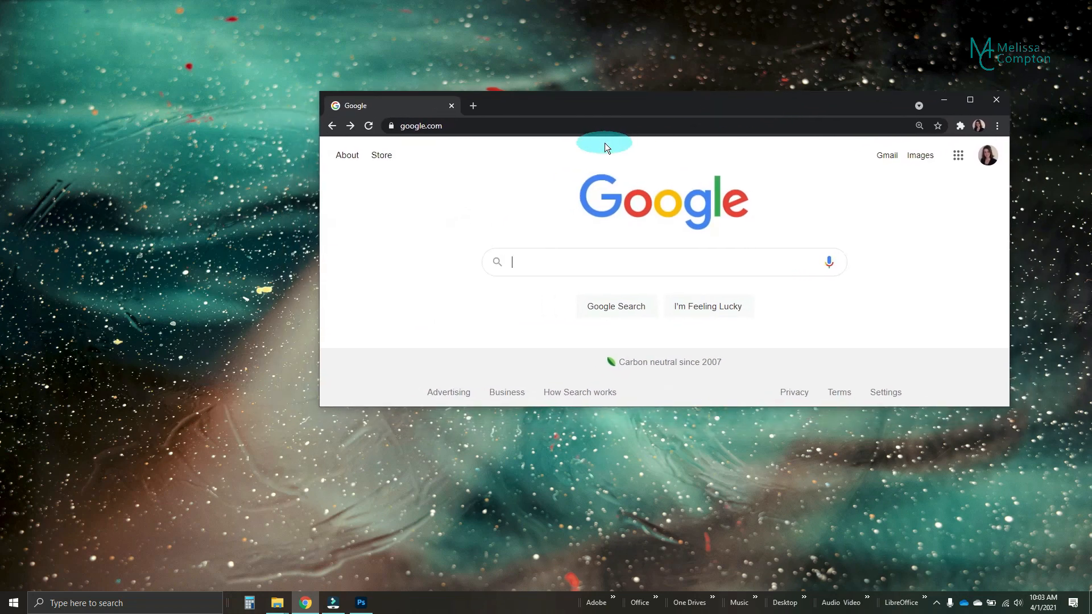
mouse_move(772, 169)
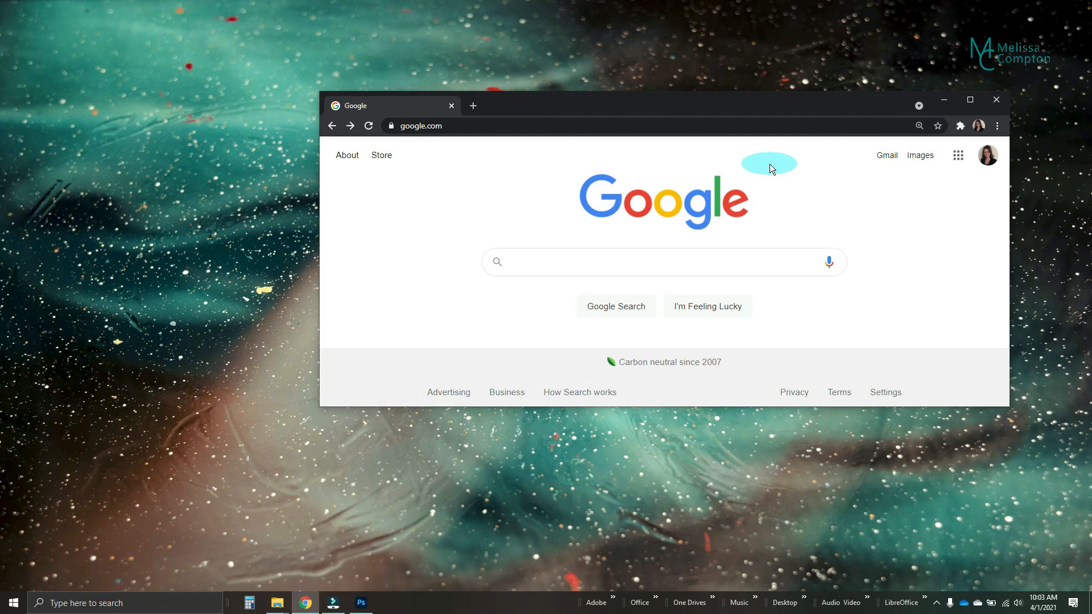
mouse_move(958, 154)
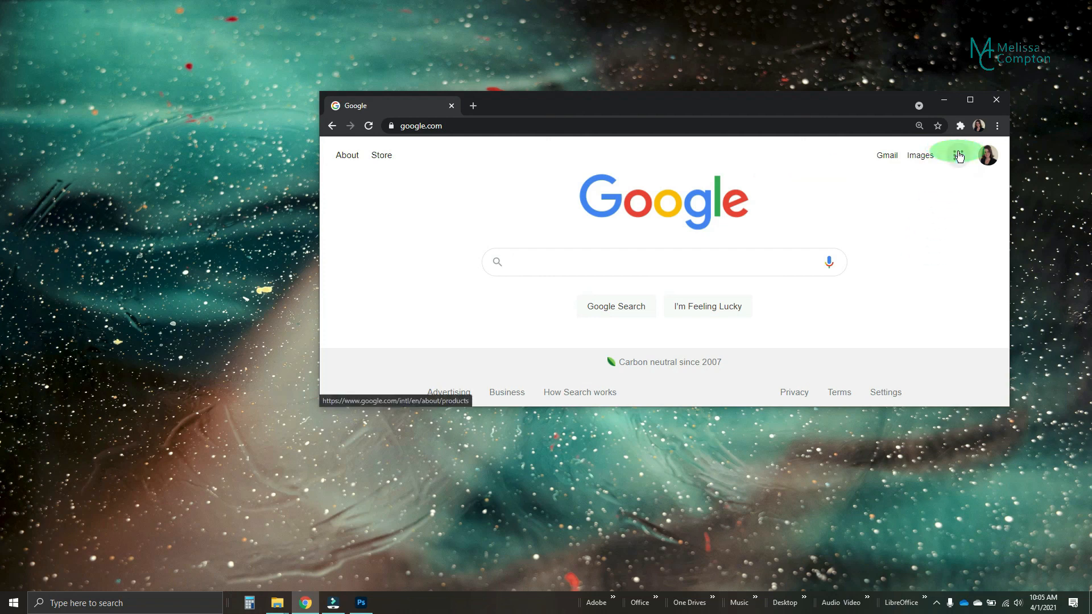
- Open Google Docs from the apps grid and create its desktop shortcut from Chrome
left_click(958, 155)
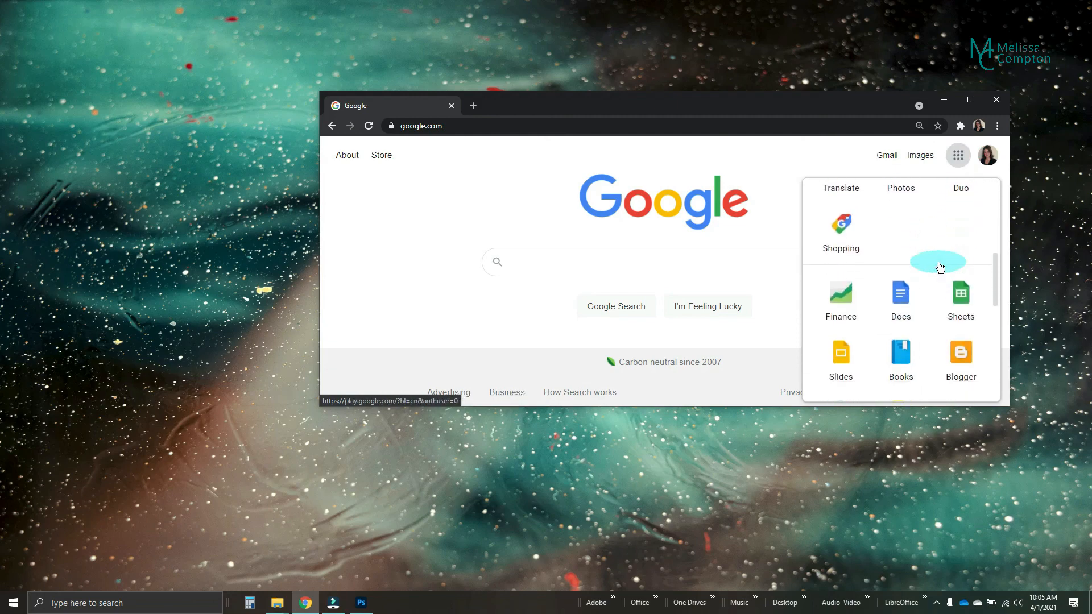
left_click(900, 294)
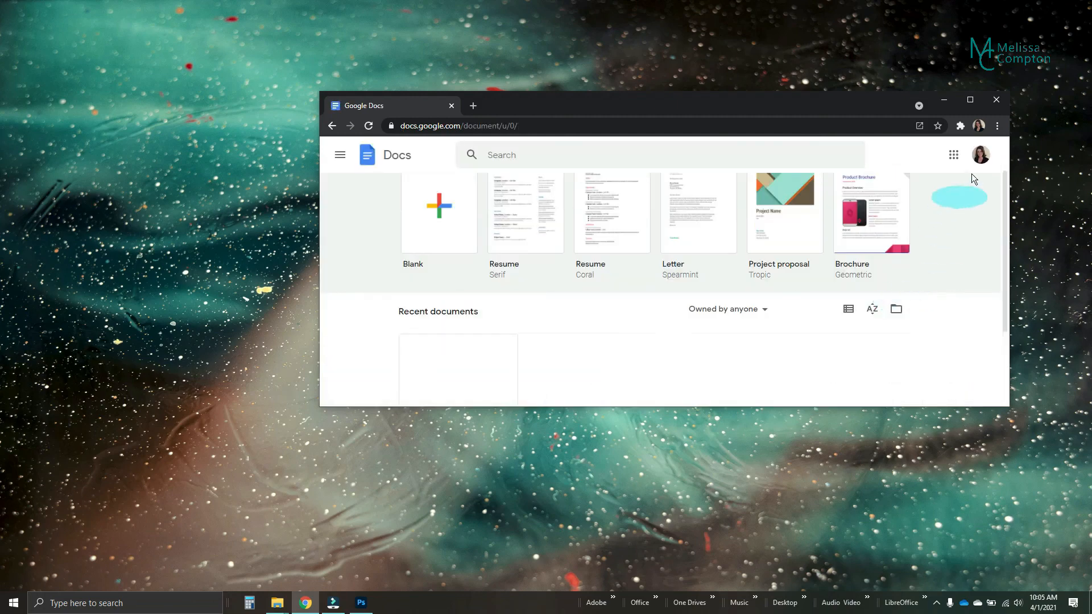
mouse_move(997, 126)
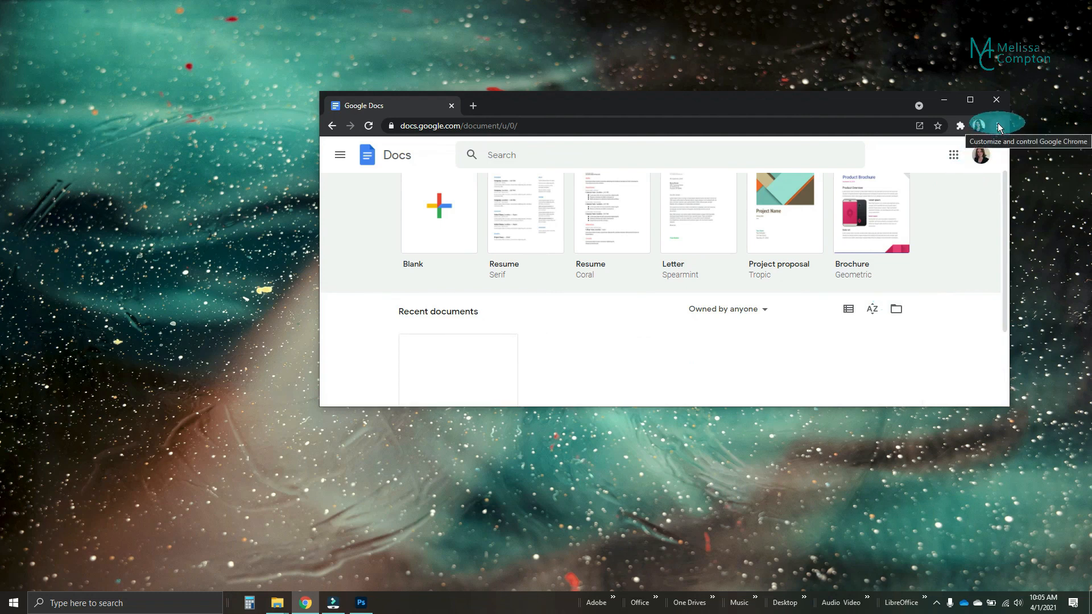
left_click(997, 126)
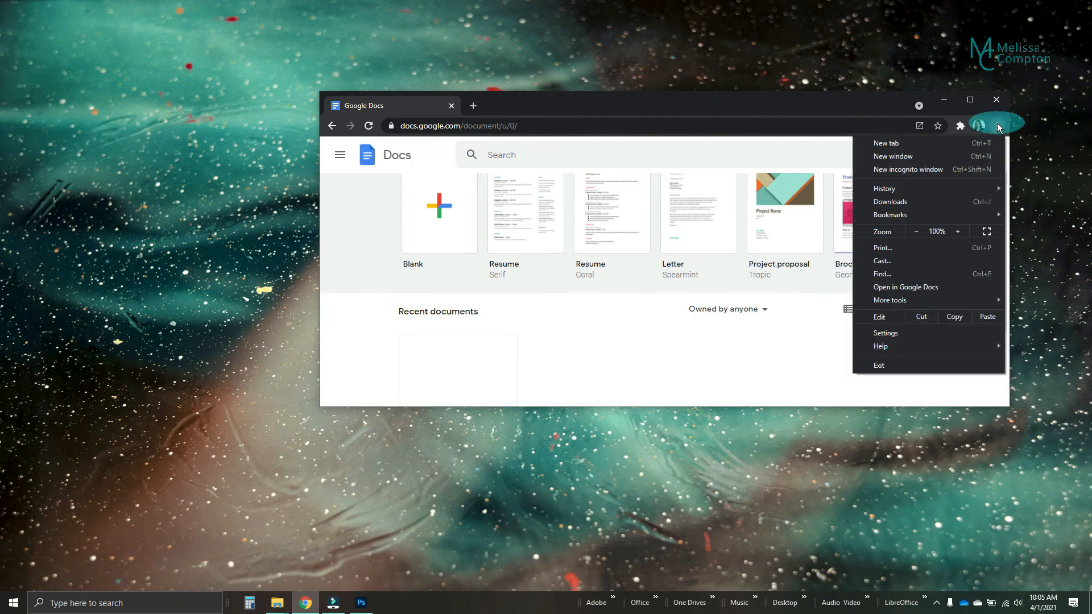
mouse_move(890, 301)
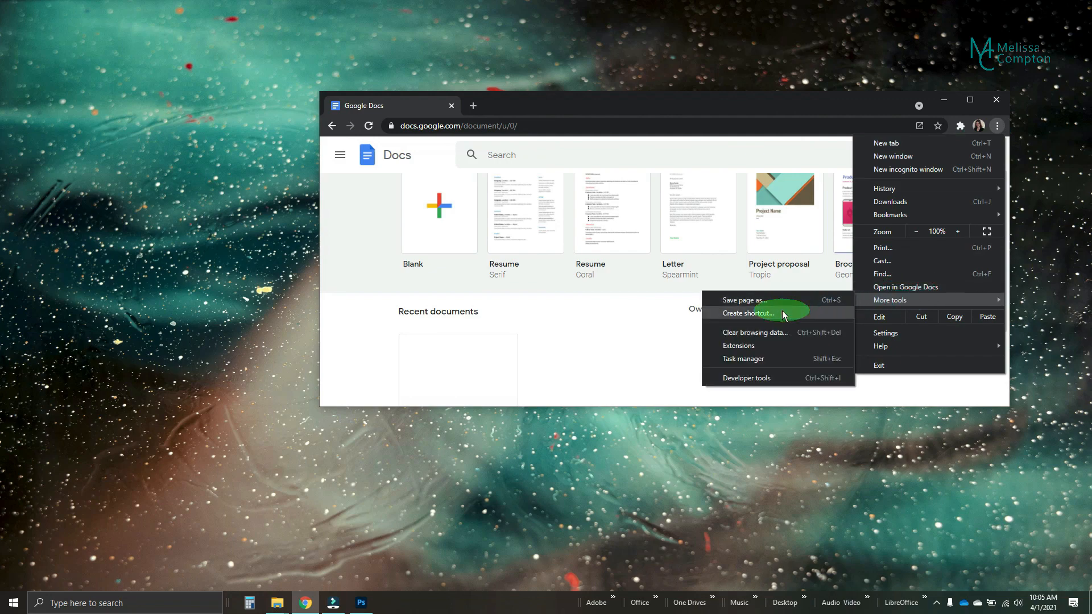
left_click(746, 313)
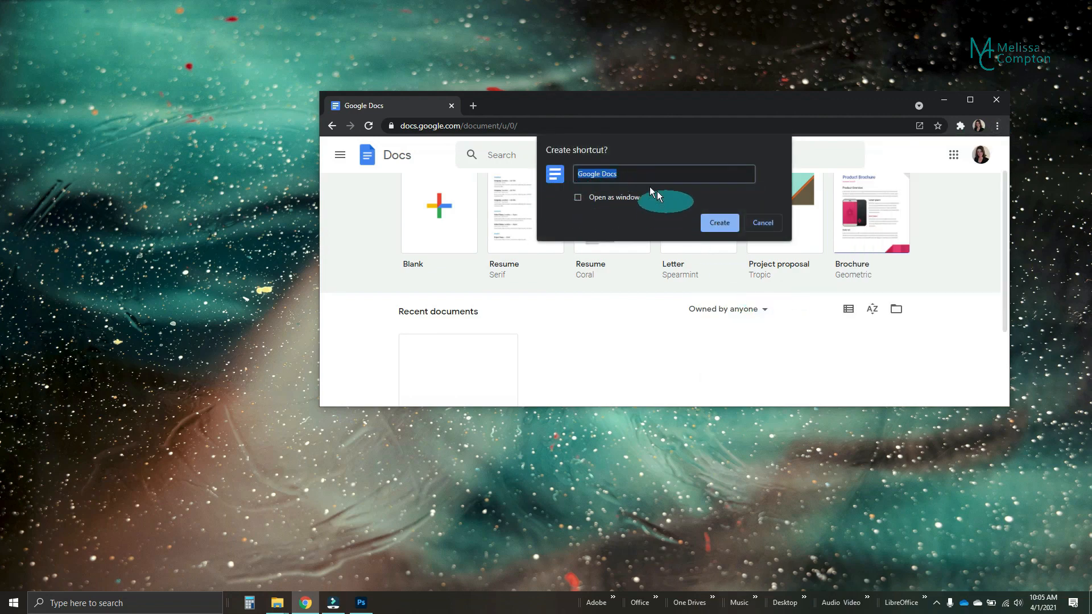
mouse_move(610, 208)
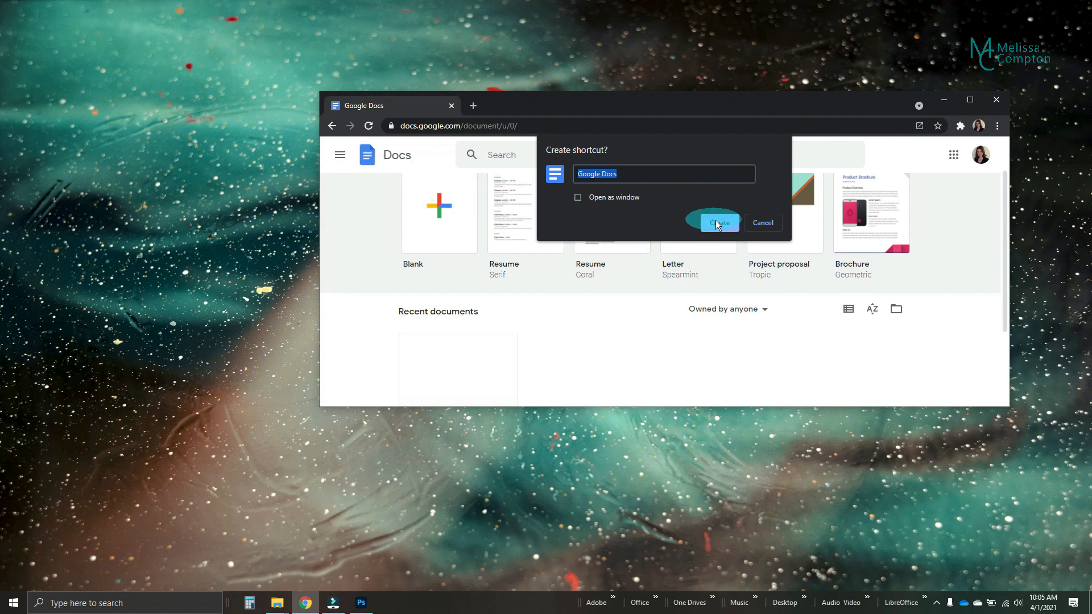
left_click(718, 223)
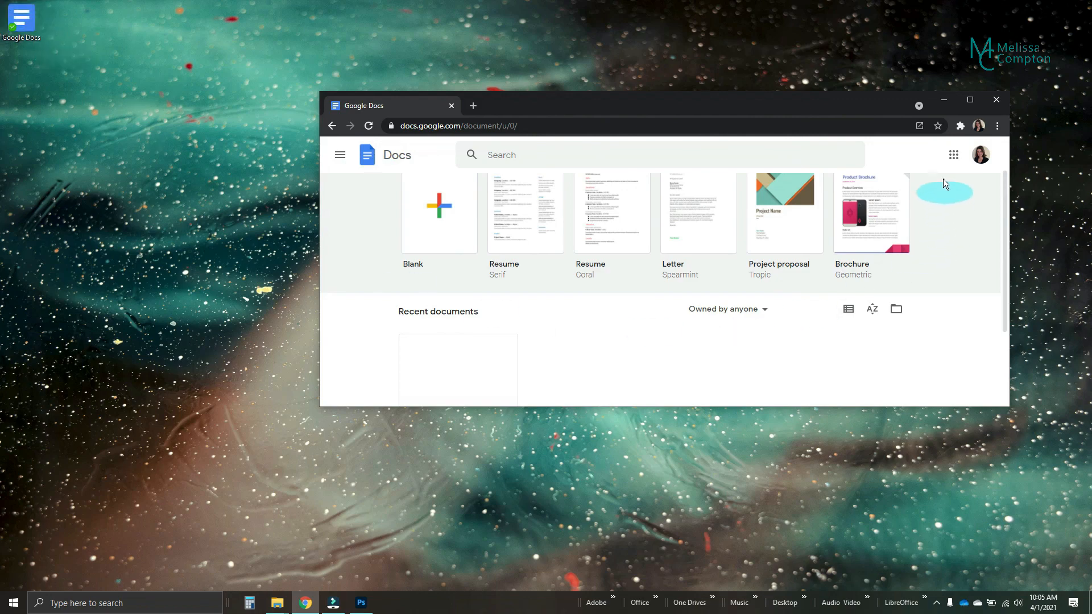
- Open Google Sheets from the apps grid and create a 'Google Sheets' desktop shortcut
left_click(953, 154)
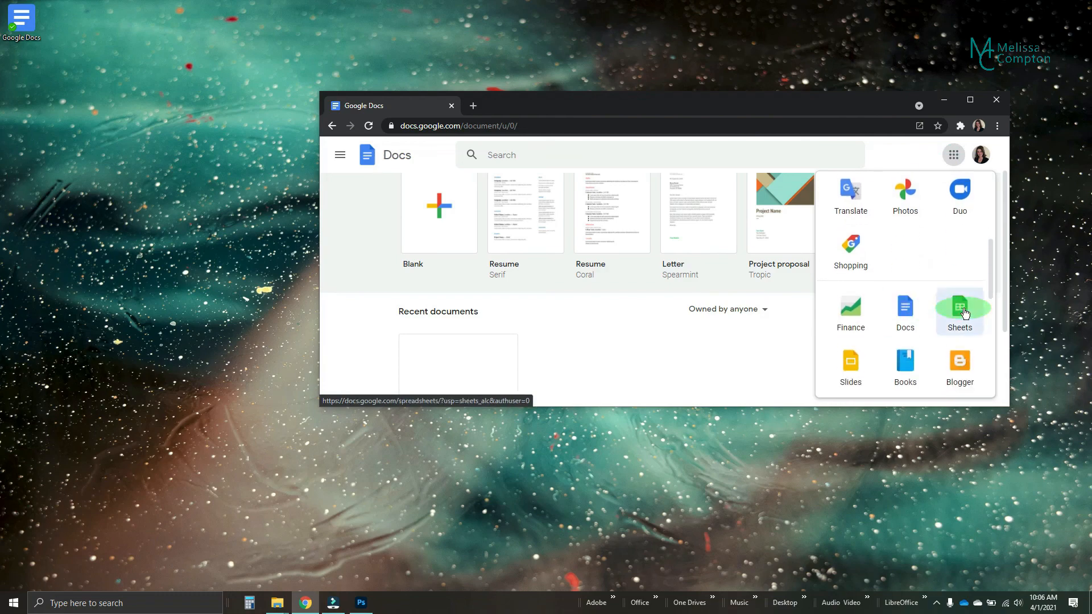
left_click(959, 310)
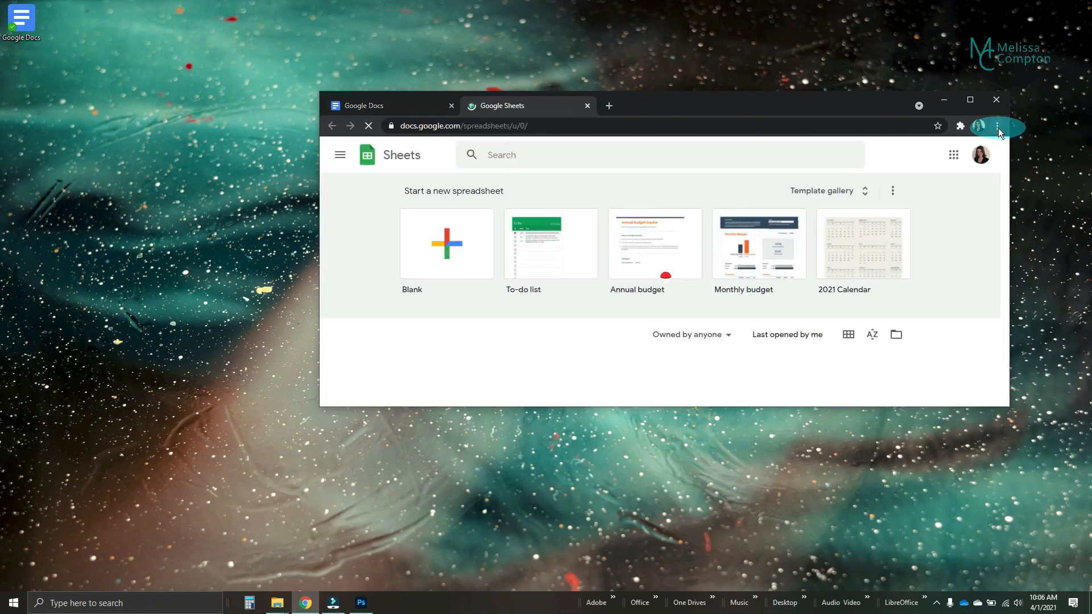
left_click(997, 126)
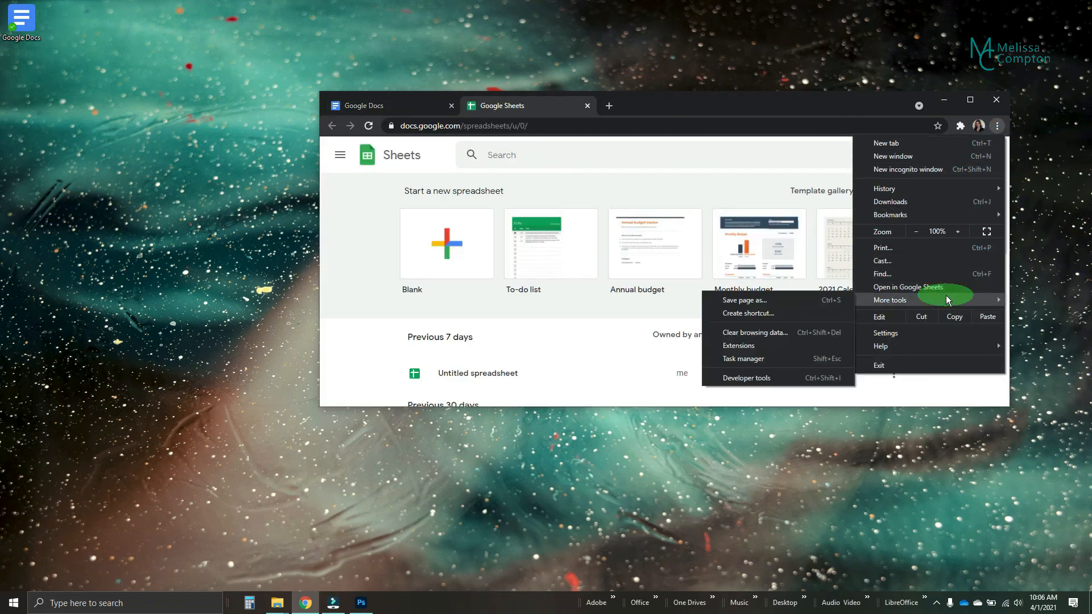
mouse_move(747, 312)
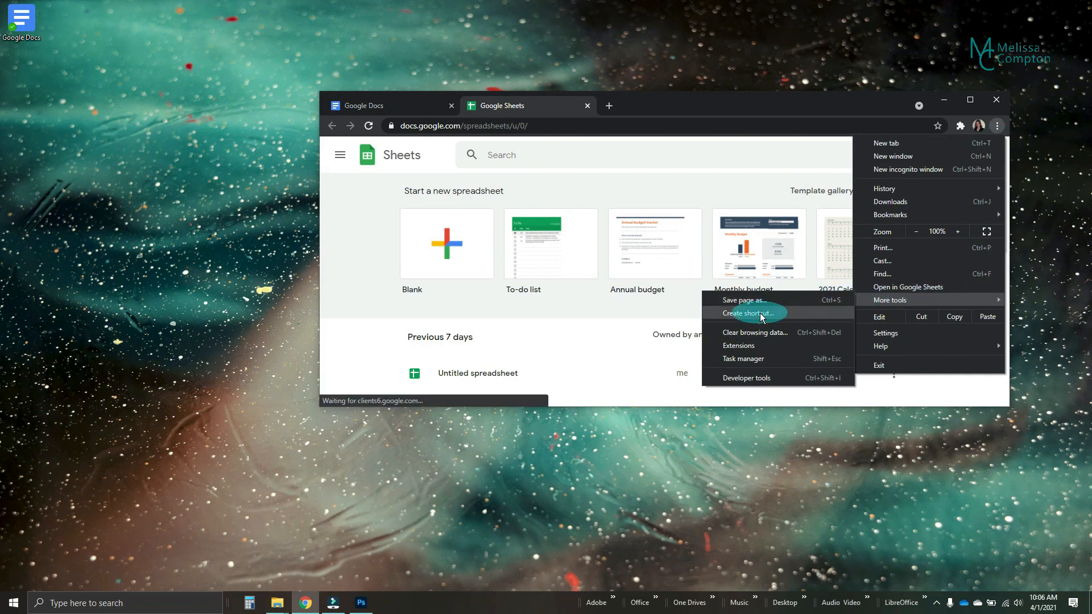
left_click(748, 313)
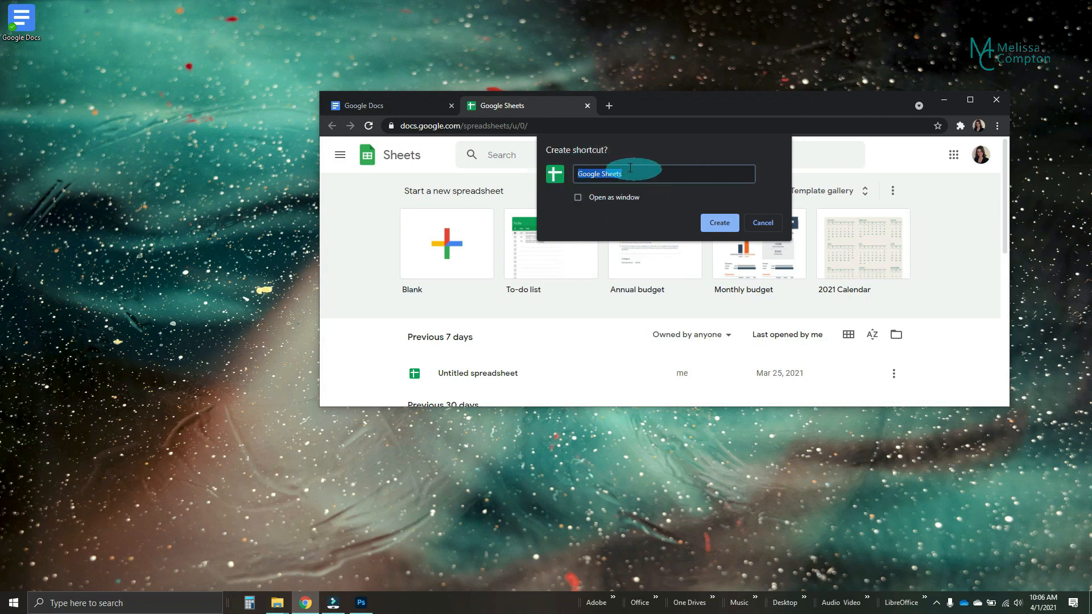
left_click(761, 223)
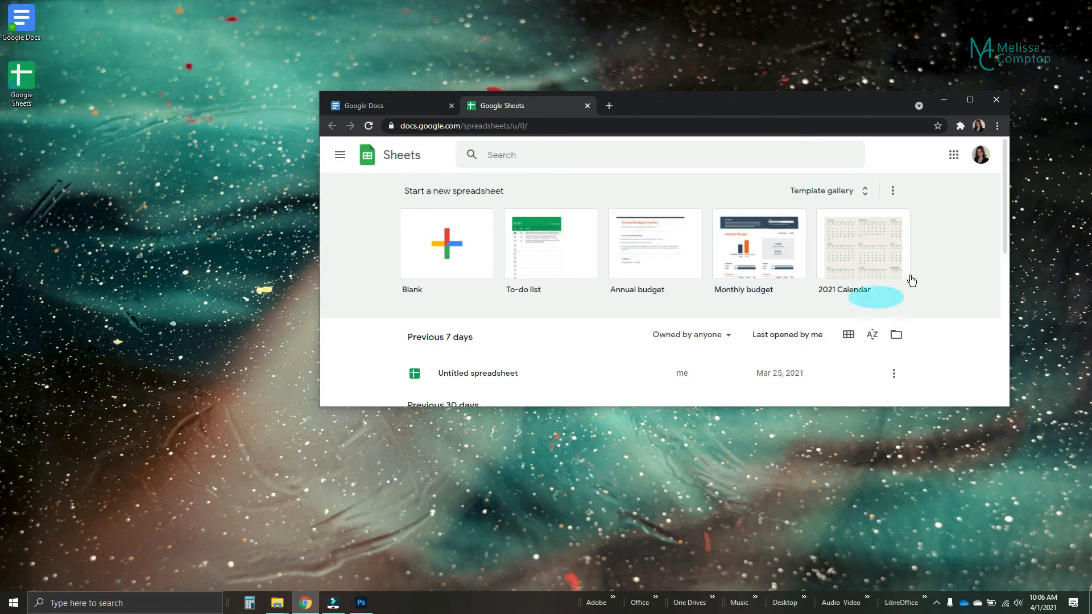
left_click(953, 154)
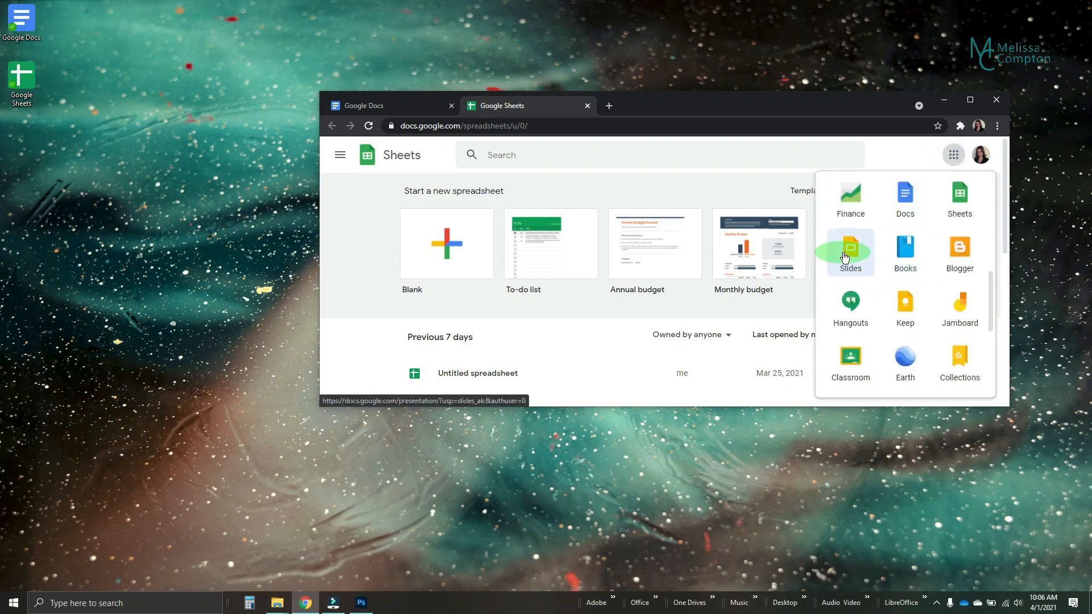
- Open Google Slides in a new tab and create its desktop shortcut from Chrome
left_click(850, 252)
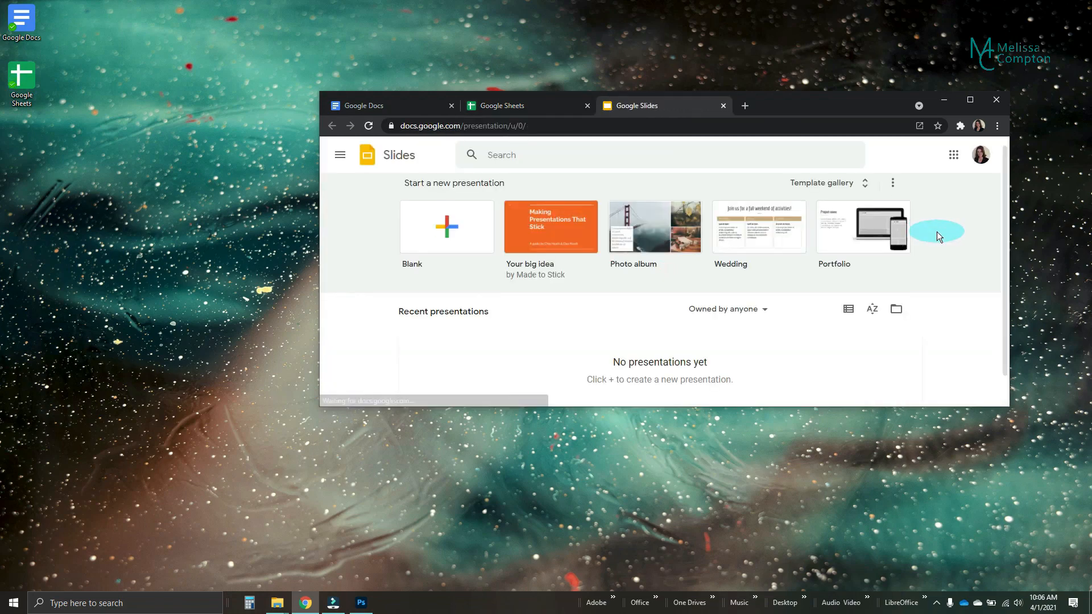
left_click(997, 126)
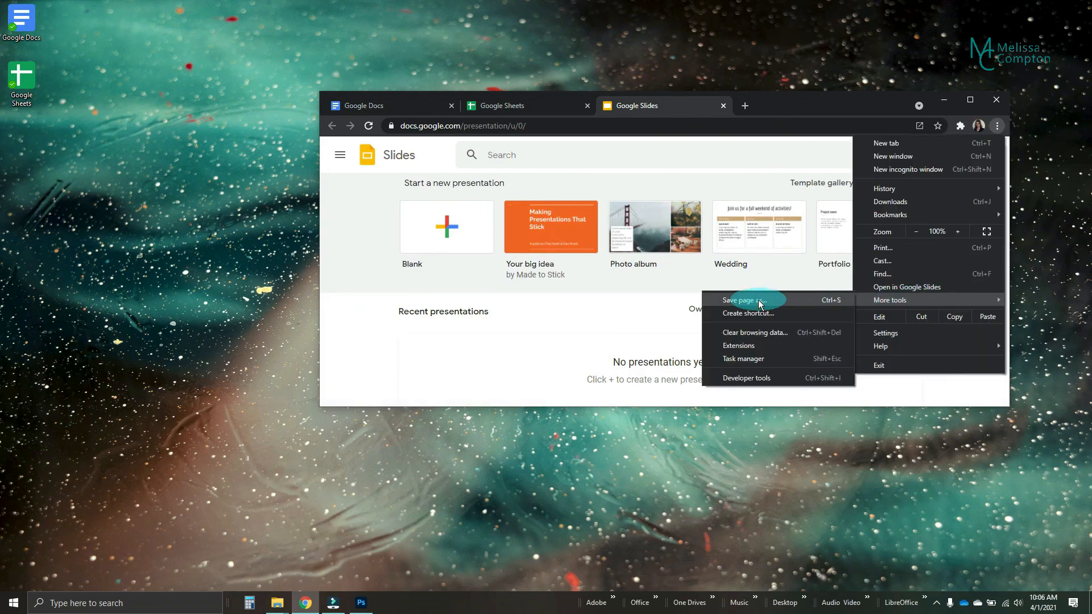
left_click(747, 313)
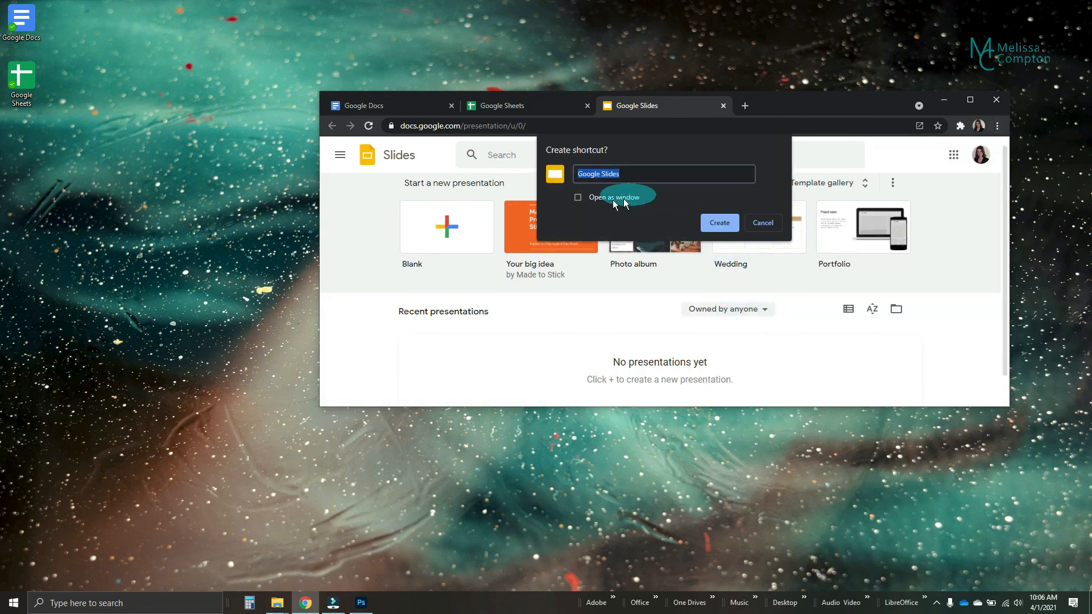
left_click(720, 223)
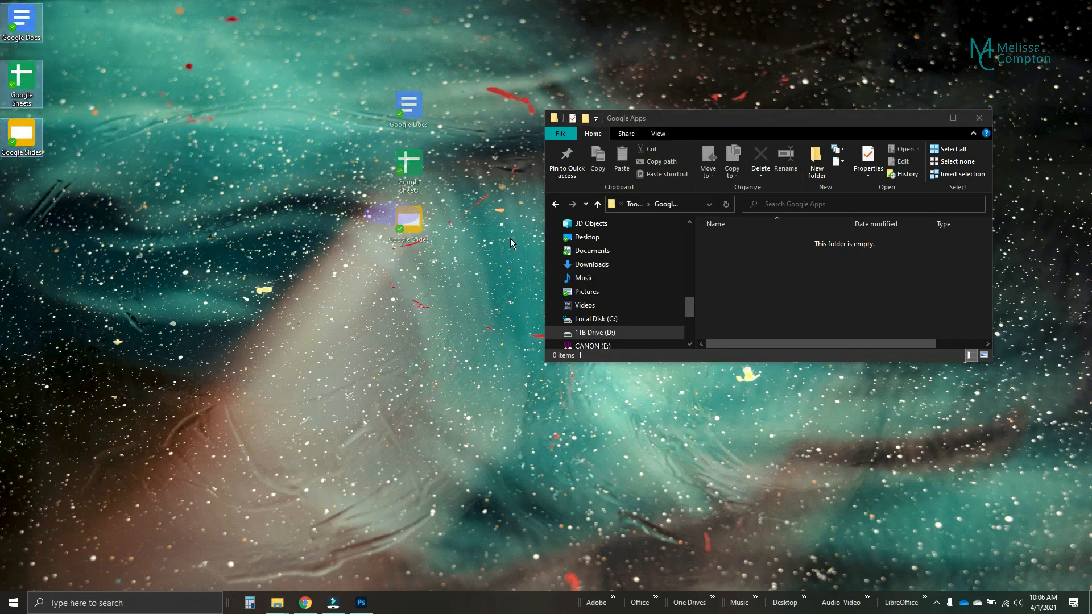
- Drag the Docs, Sheets and Slides shortcuts into Google Apps and copy them there
left_click_drag(408, 223, 843, 293)
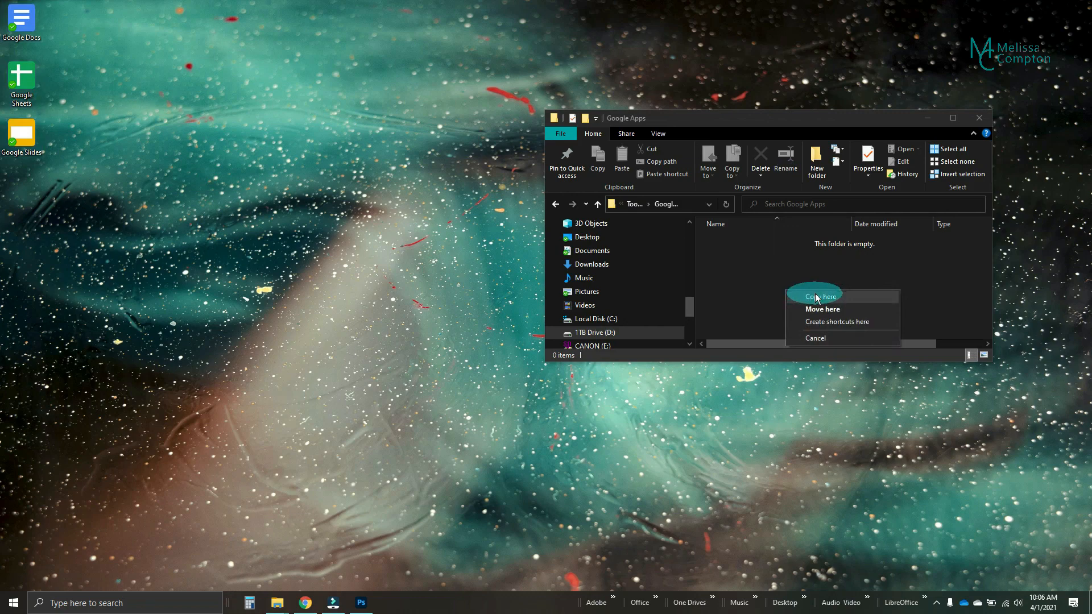
left_click(820, 296)
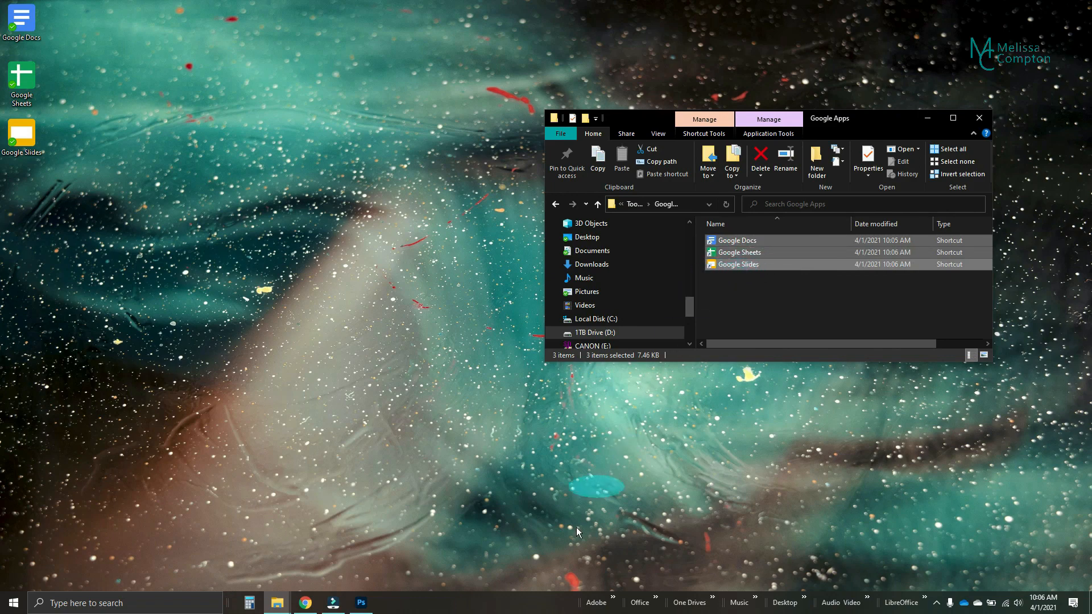
- Create a taskbar toolbar from the Google Apps folder and open its list of shortcuts
right_click(526, 603)
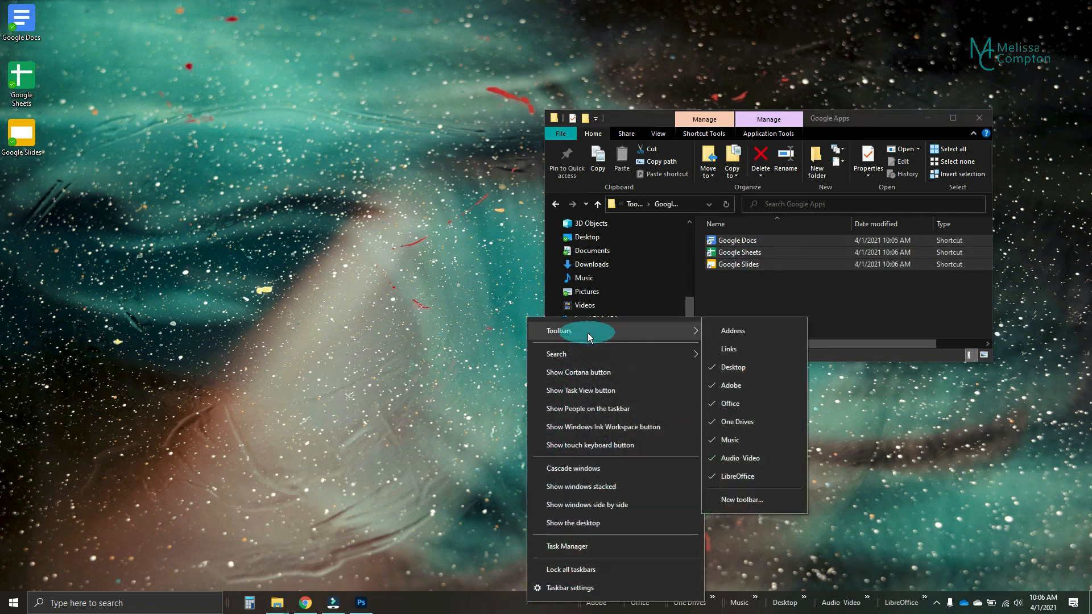
mouse_move(741, 499)
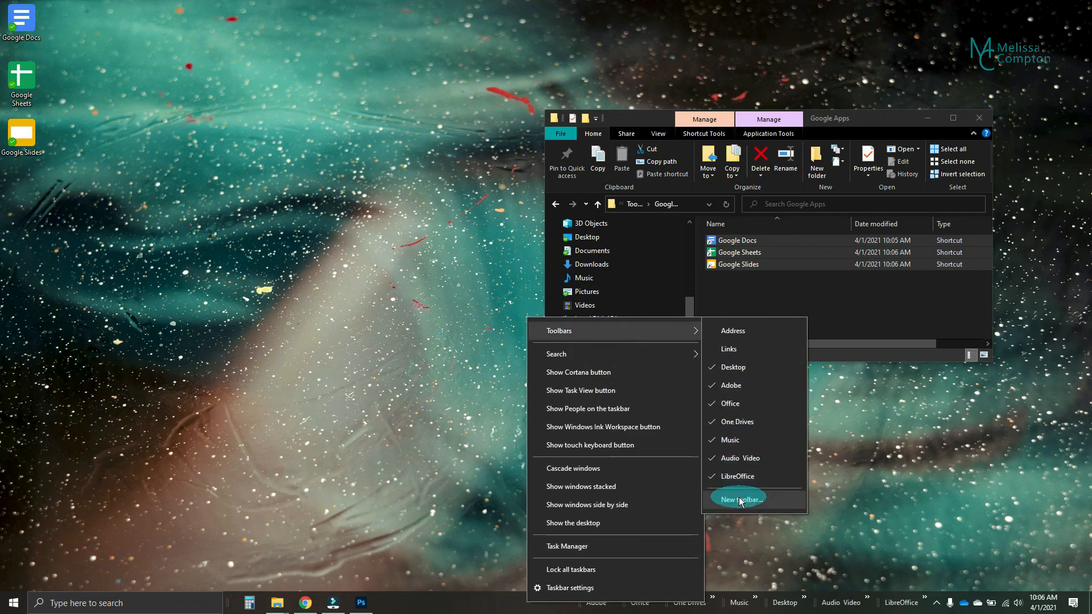
left_click(739, 500)
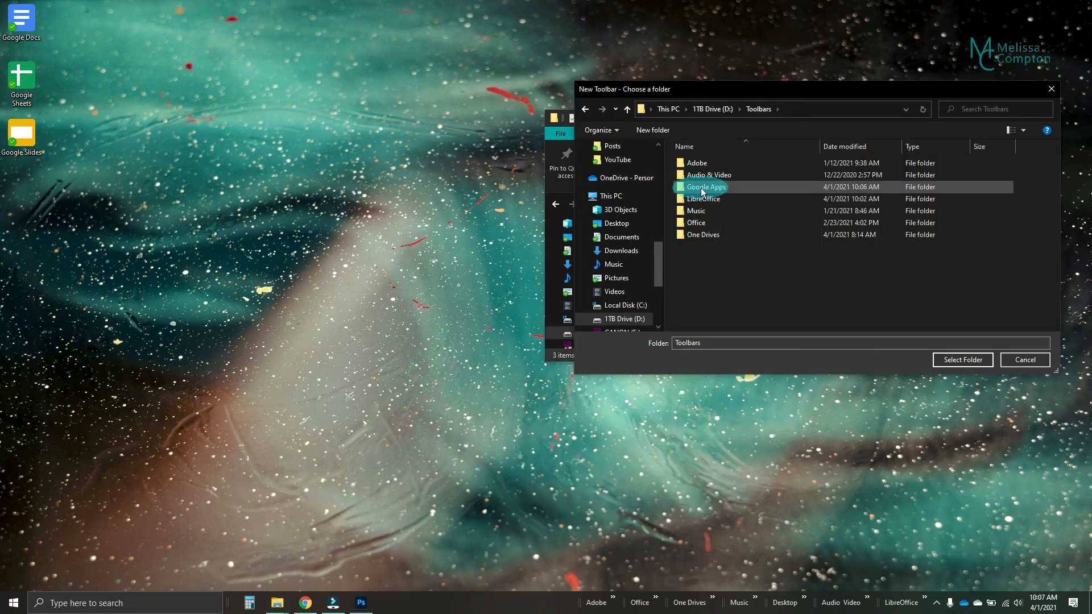
double_click(706, 186)
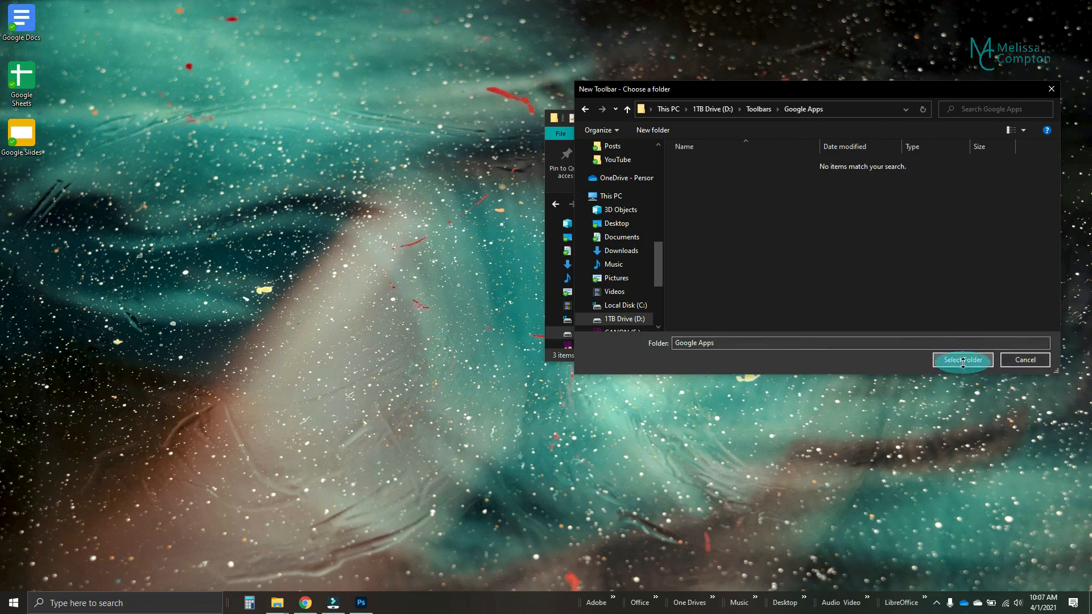
left_click(962, 360)
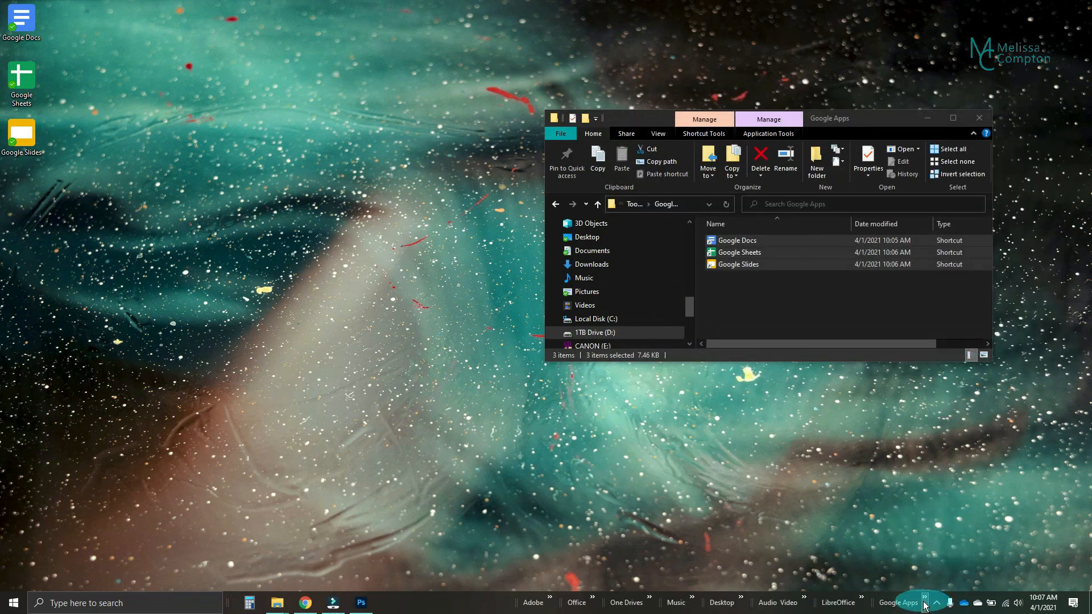
left_click(900, 602)
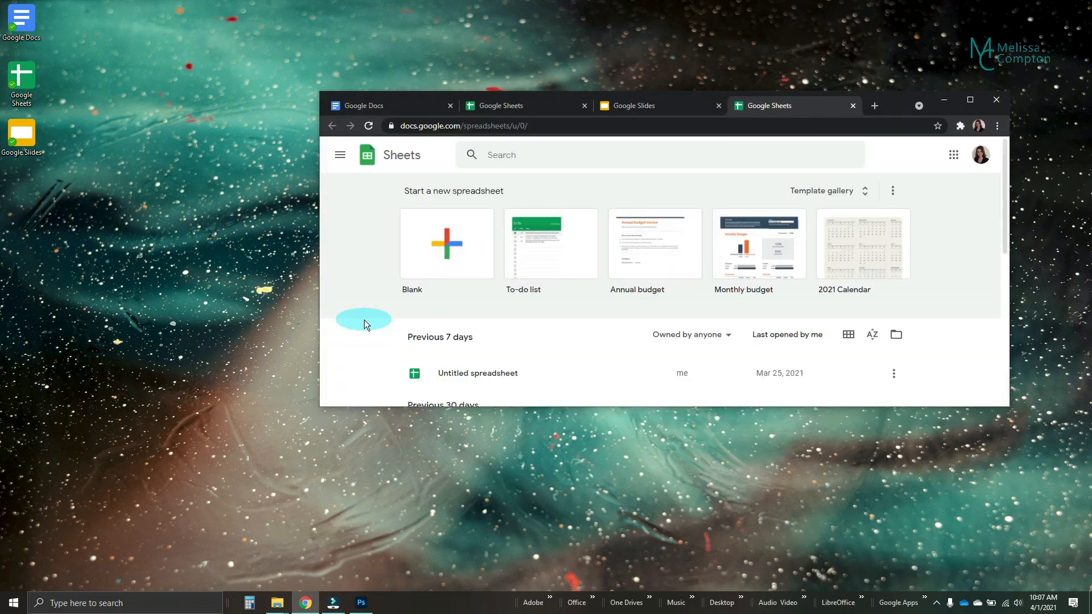
mouse_move(404, 320)
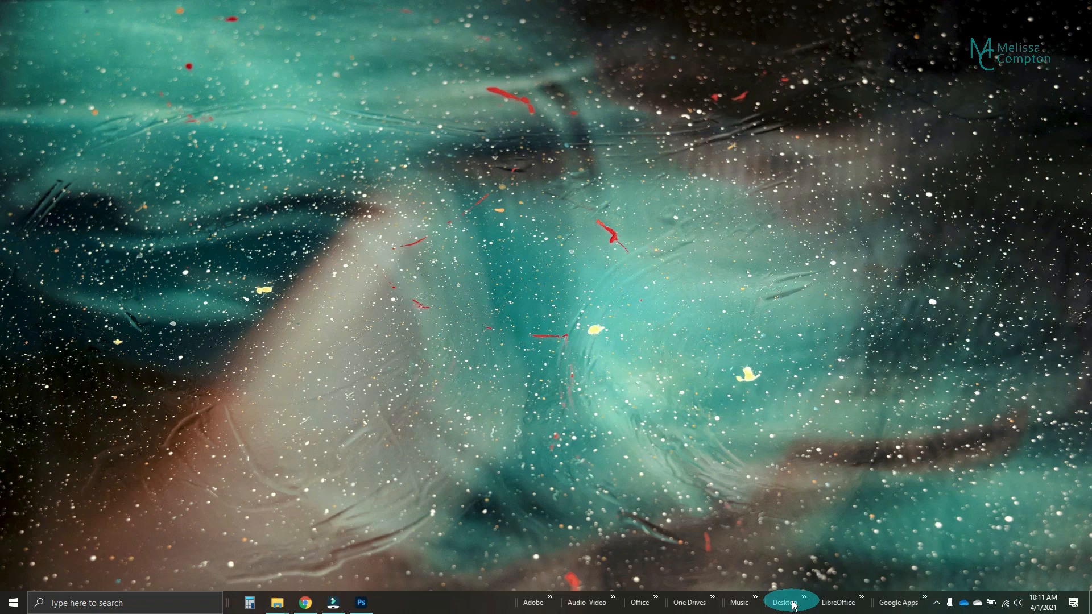
mouse_move(839, 603)
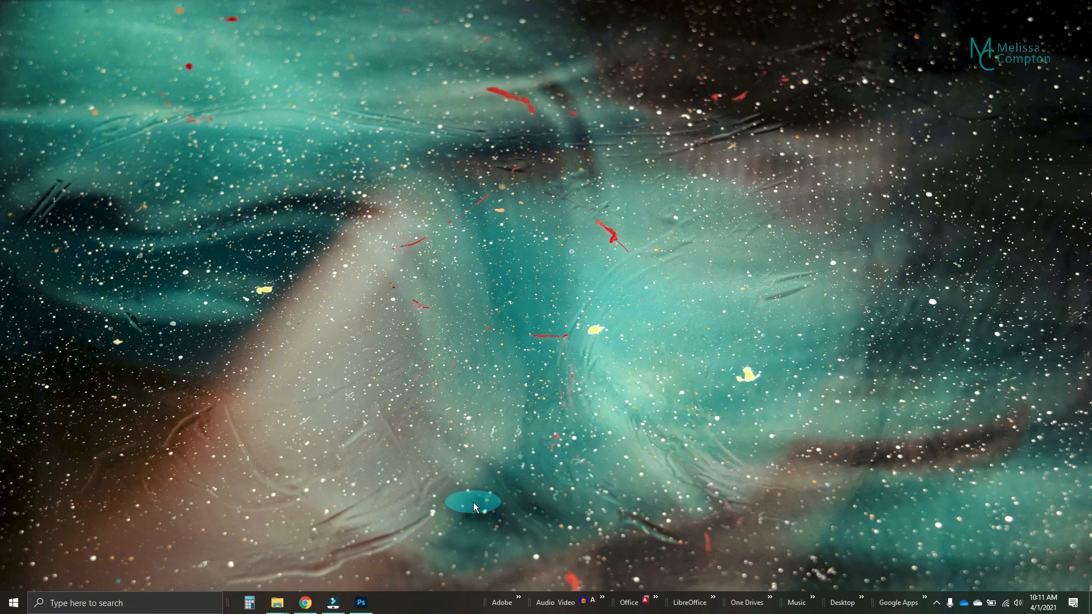
mouse_move(654, 598)
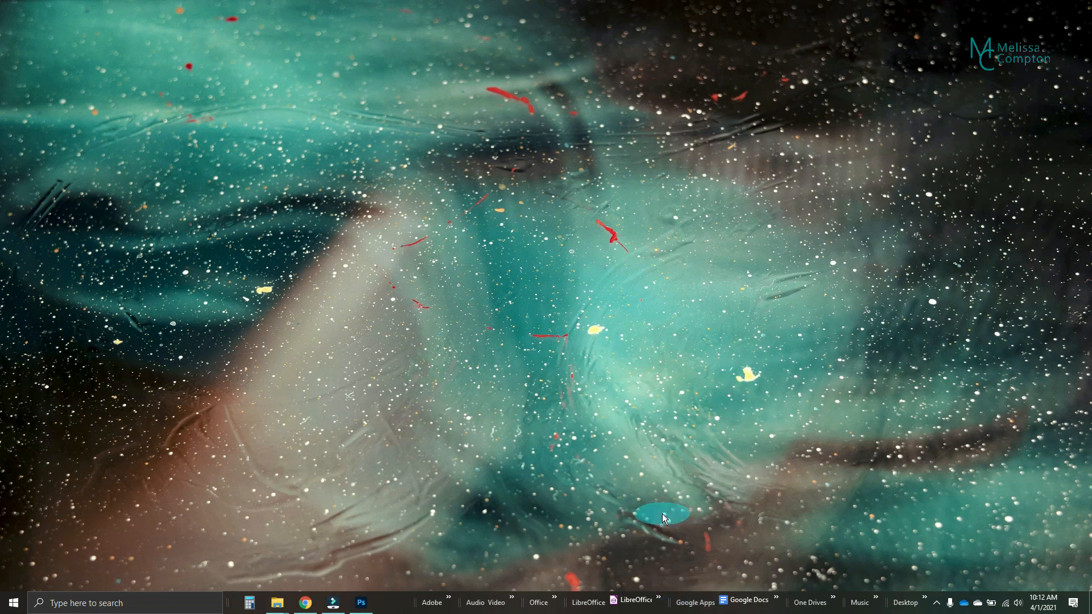
mouse_move(778, 602)
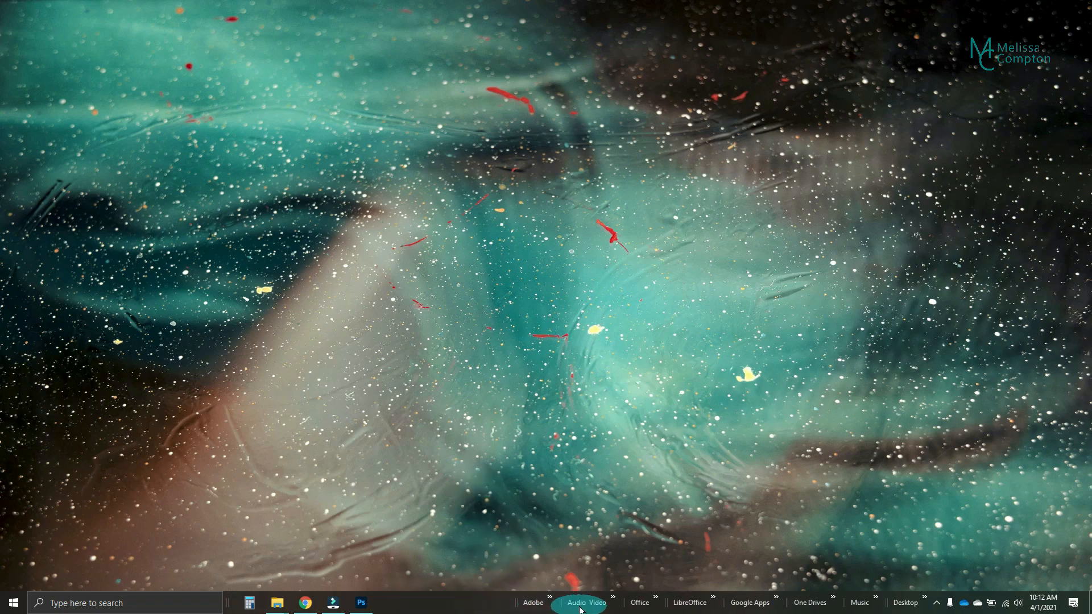
mouse_move(750, 603)
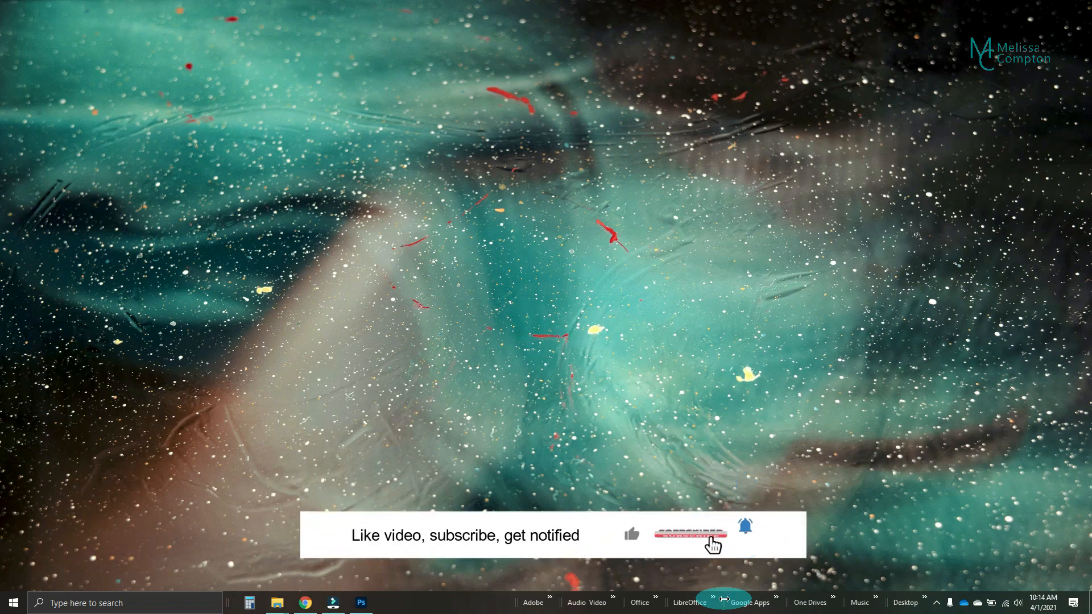
left_click(690, 536)
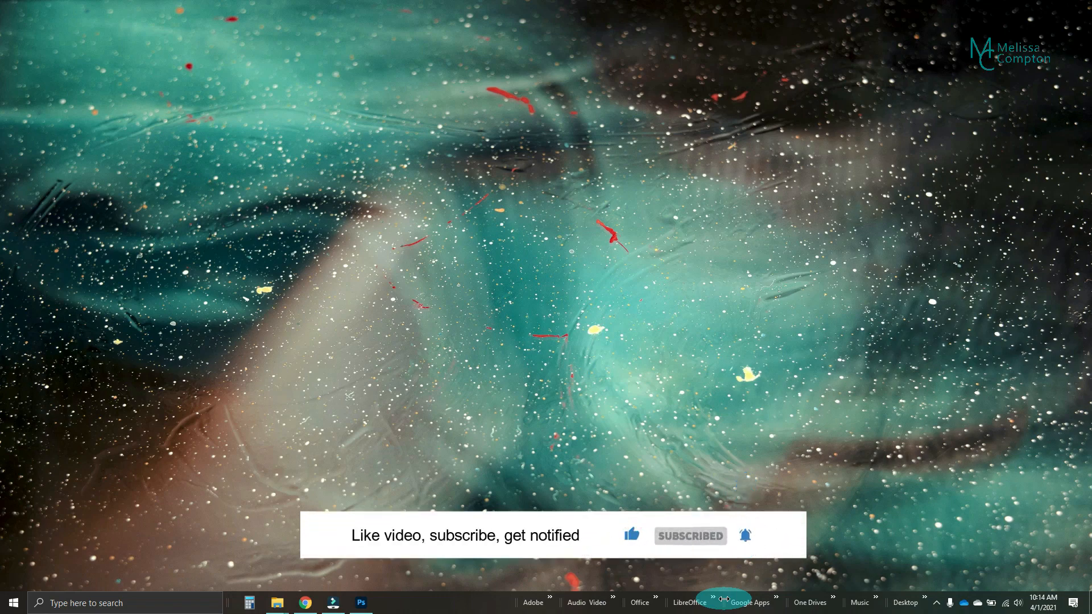